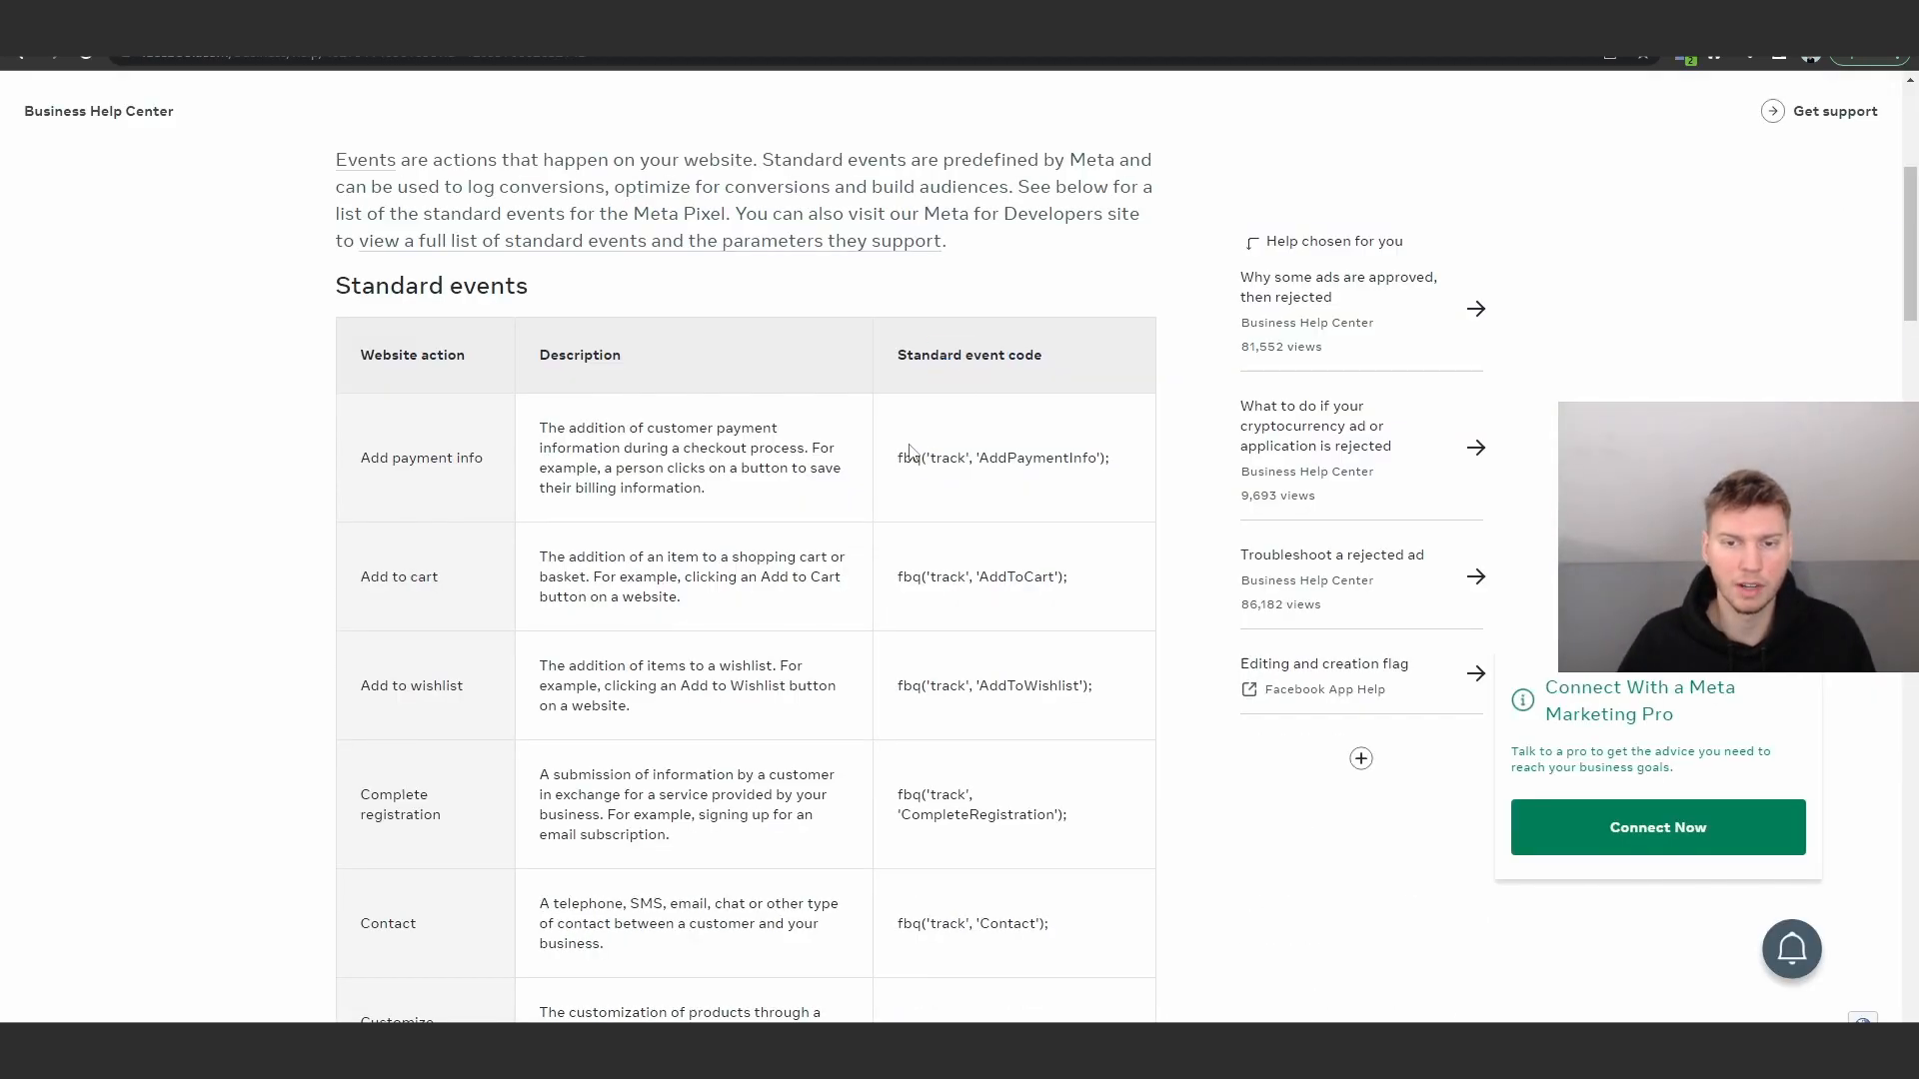
Browse the live pricing section and return to the site's home page.
{"action": "scroll", "scroll_direction": "down", "scroll_amount": 3}
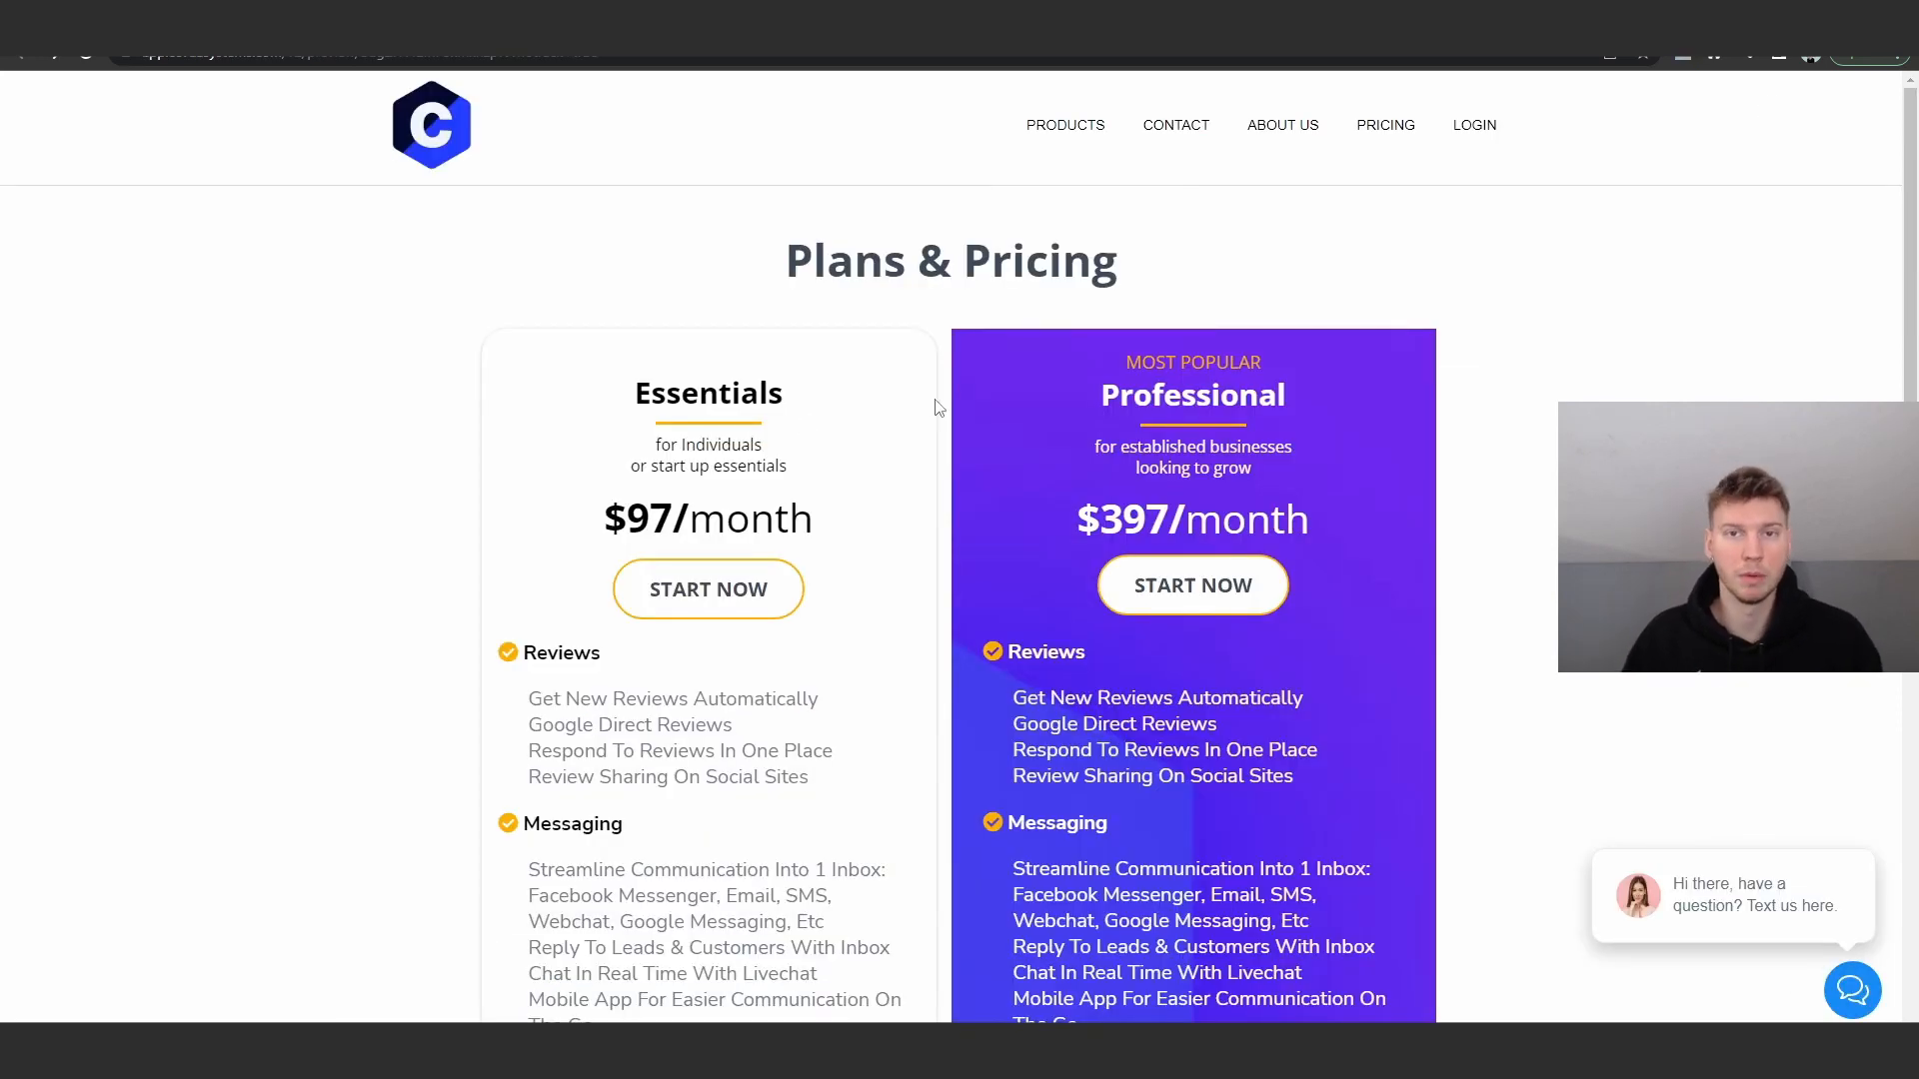
{"action": "scroll", "scroll_direction": "down", "scroll_amount": 3}
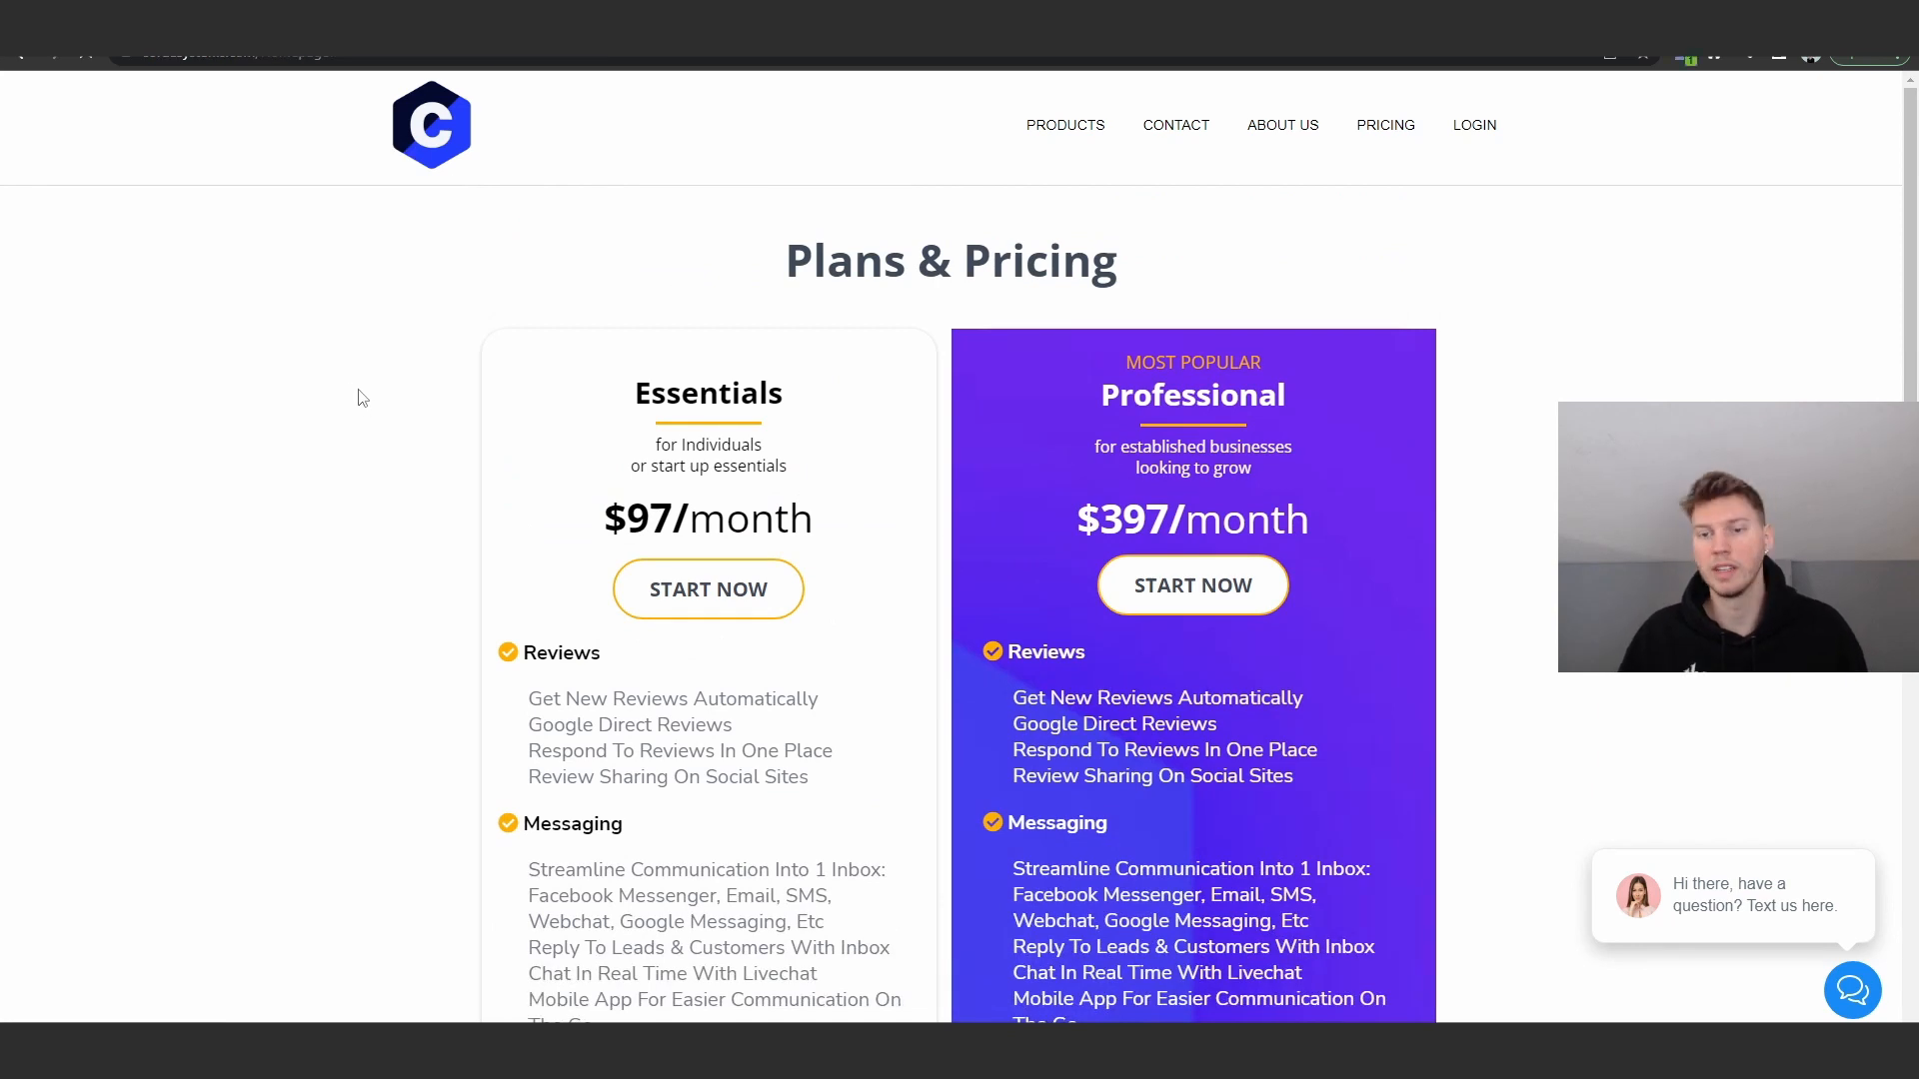
{"action": "scroll", "scroll_direction": "up", "scroll_amount": 3}
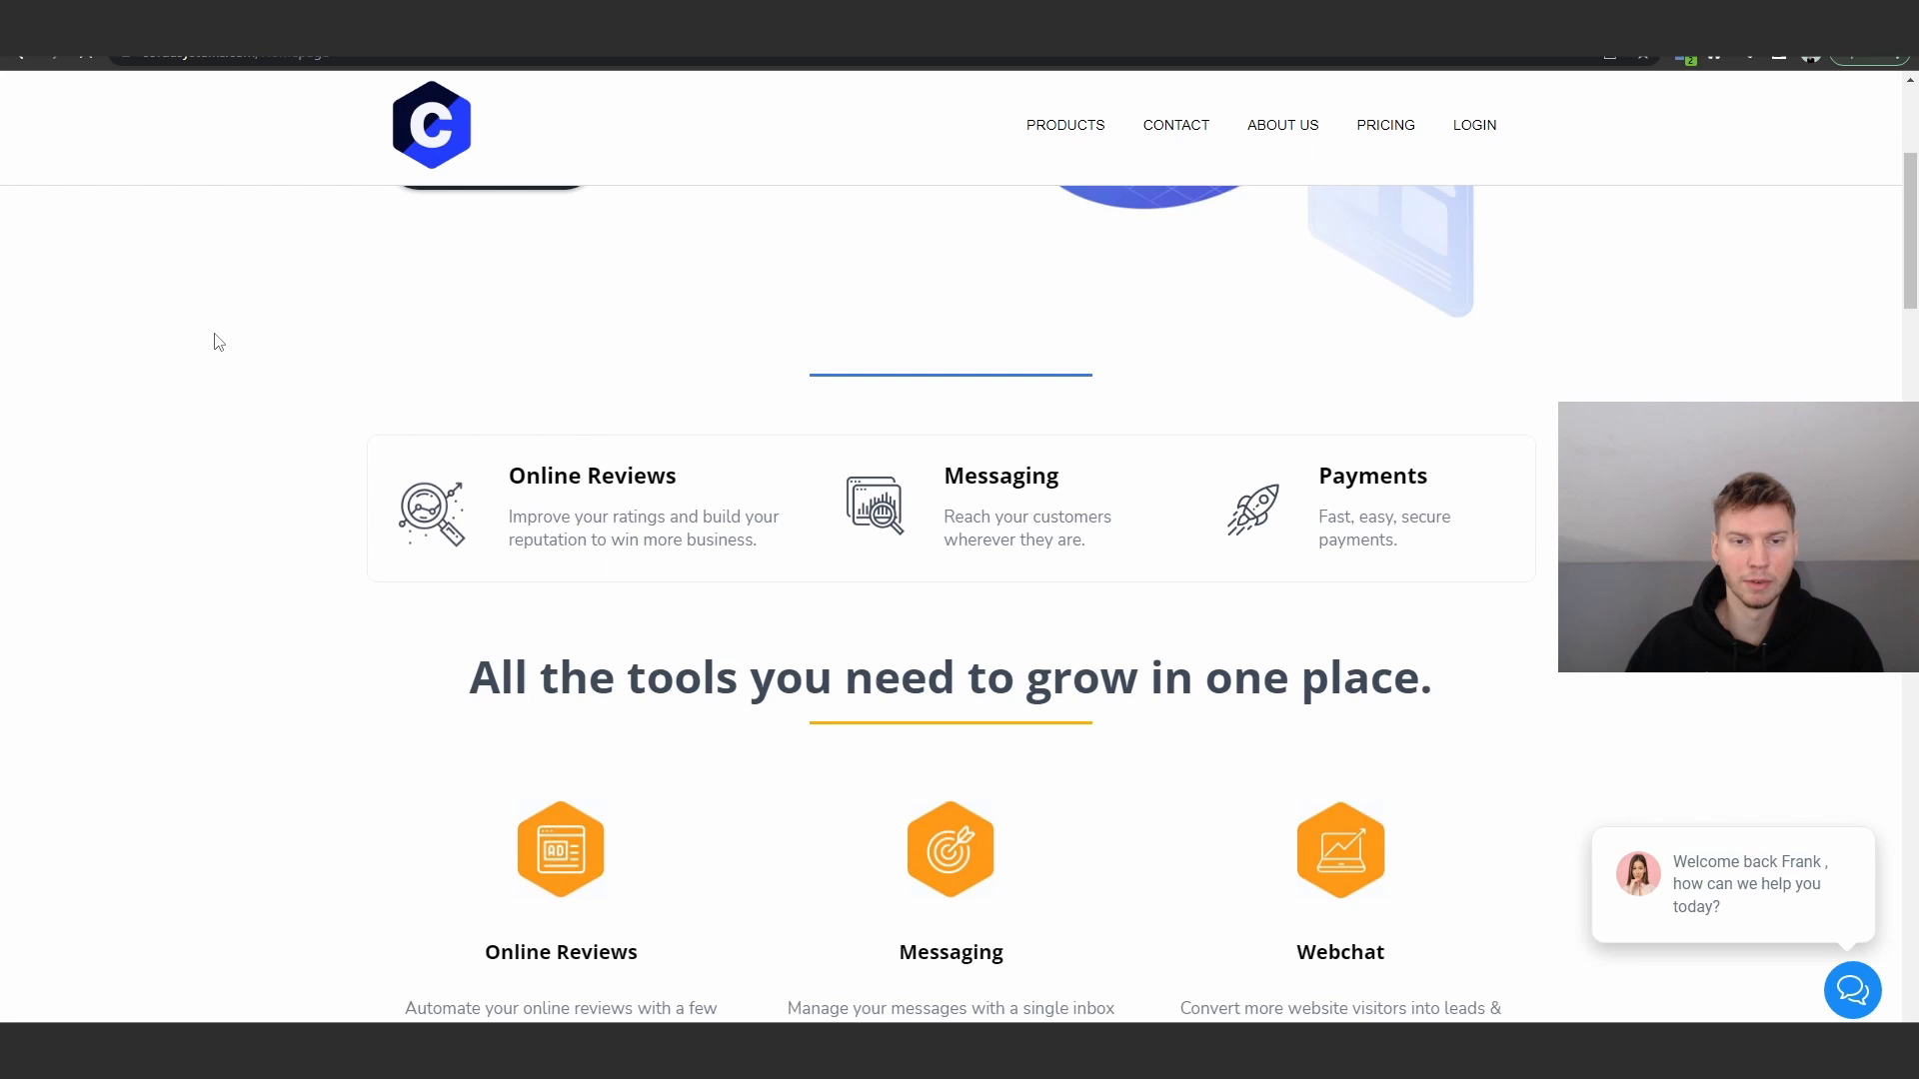
{"action": "left_click", "coordinate": [1173, 124]}
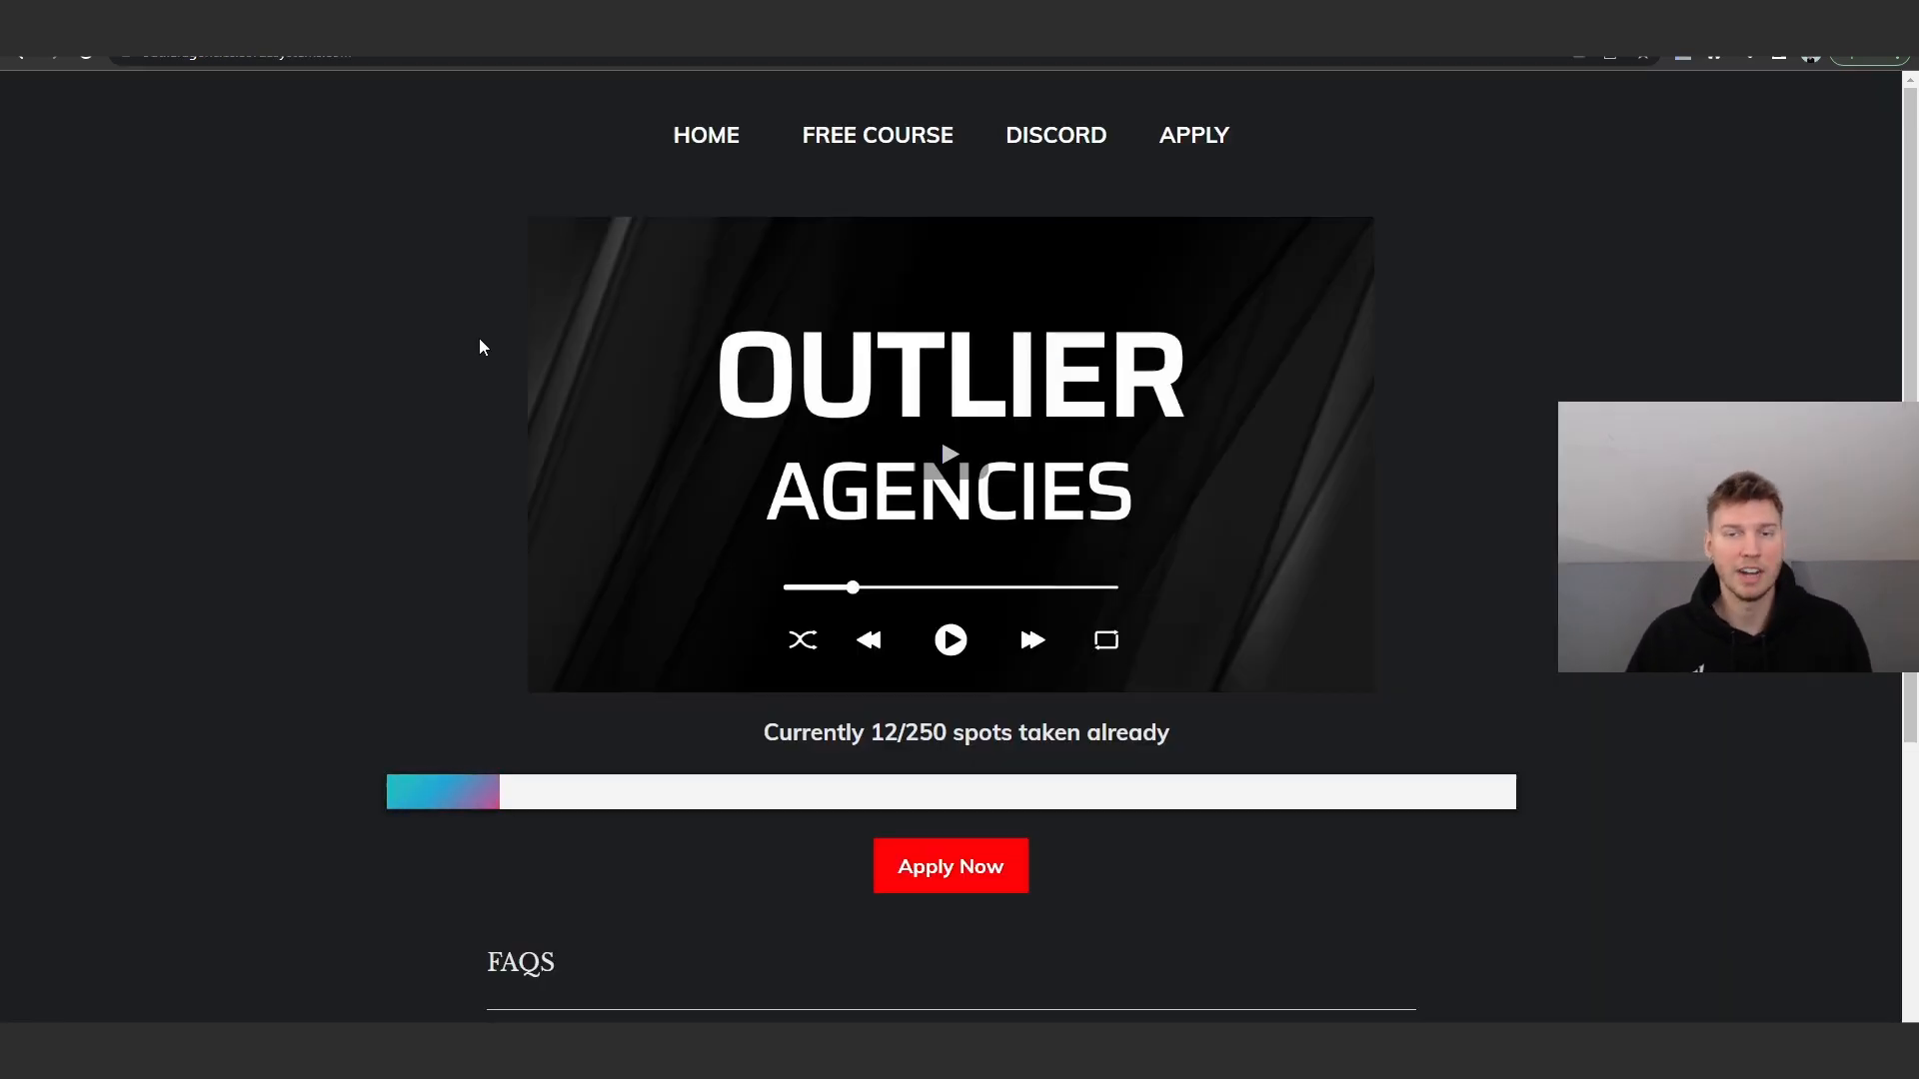
Review the Outlier Agencies home page FAQs and its Free Course sign-up steps.
{"action": "scroll", "scroll_direction": "down", "scroll_amount": 3}
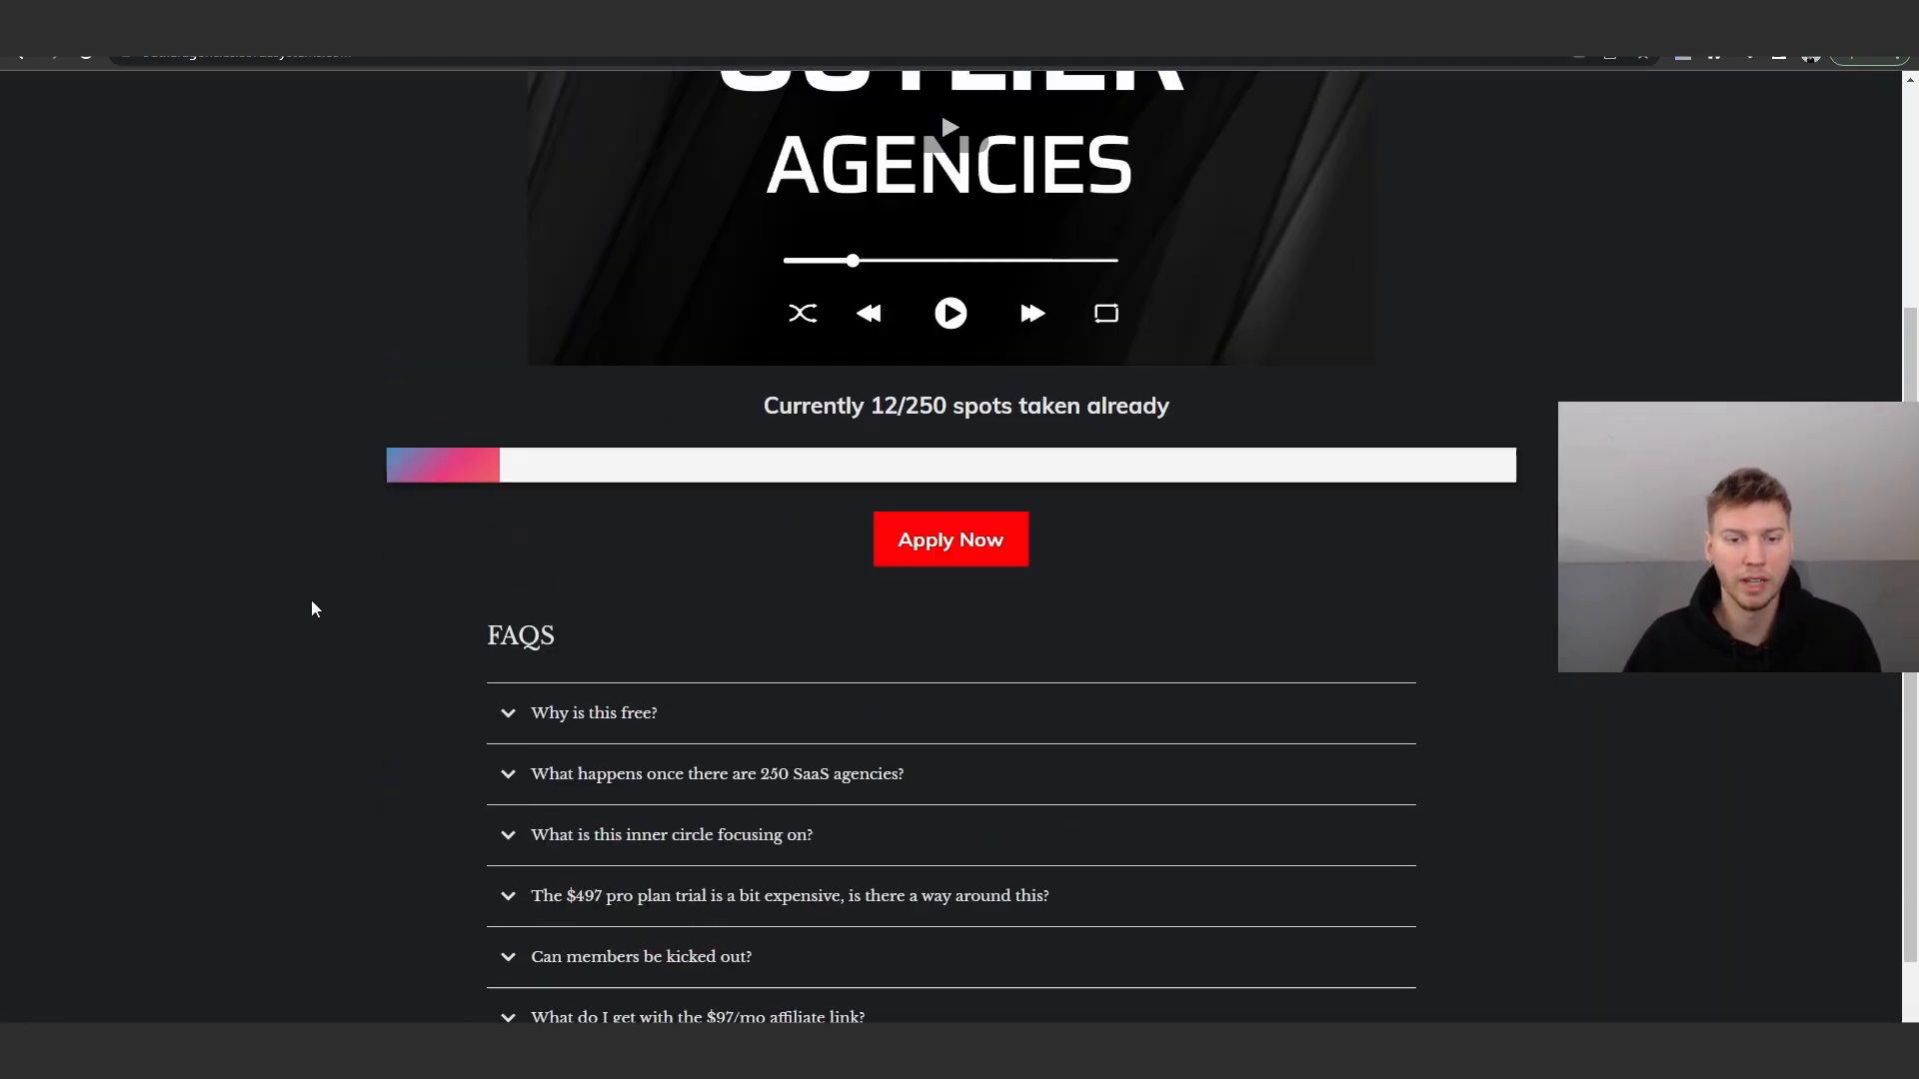
{"action": "scroll", "scroll_direction": "up", "scroll_amount": 3}
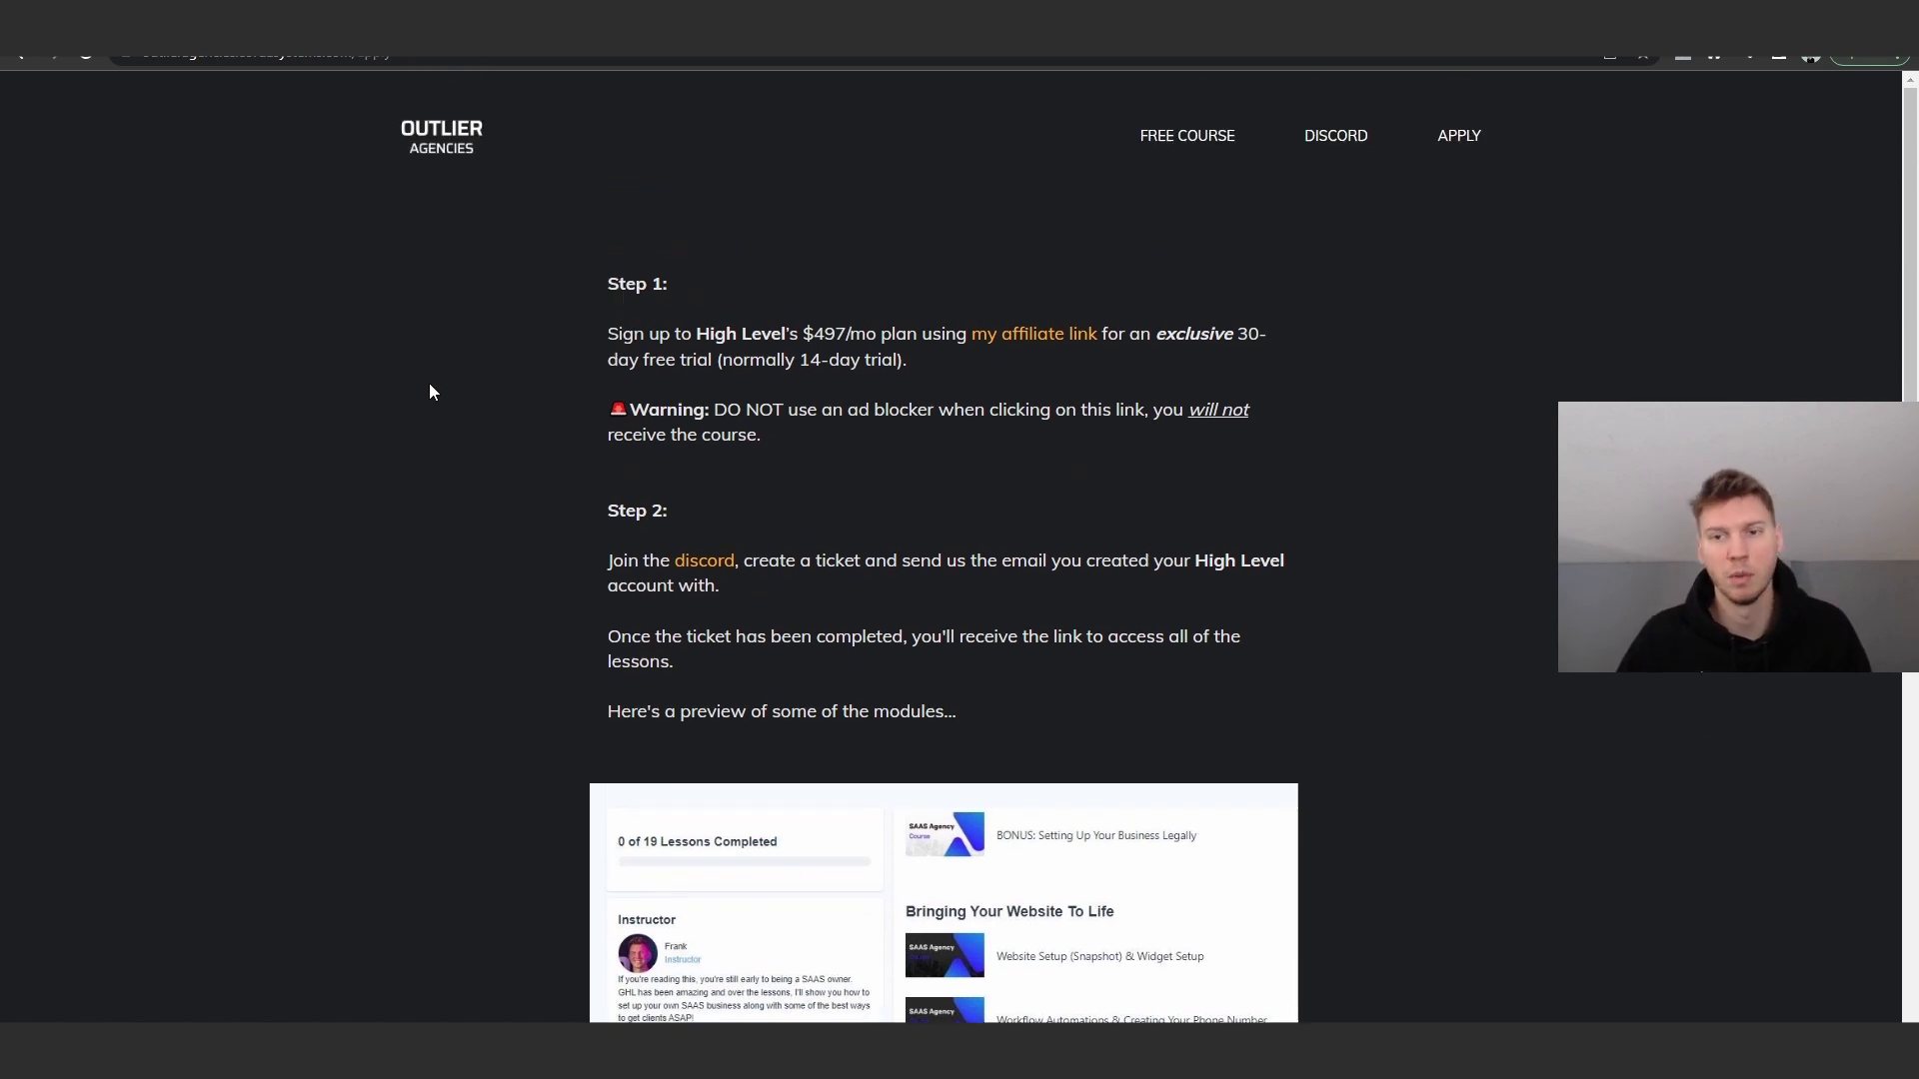
{"action": "scroll", "scroll_direction": "down", "scroll_amount": 3}
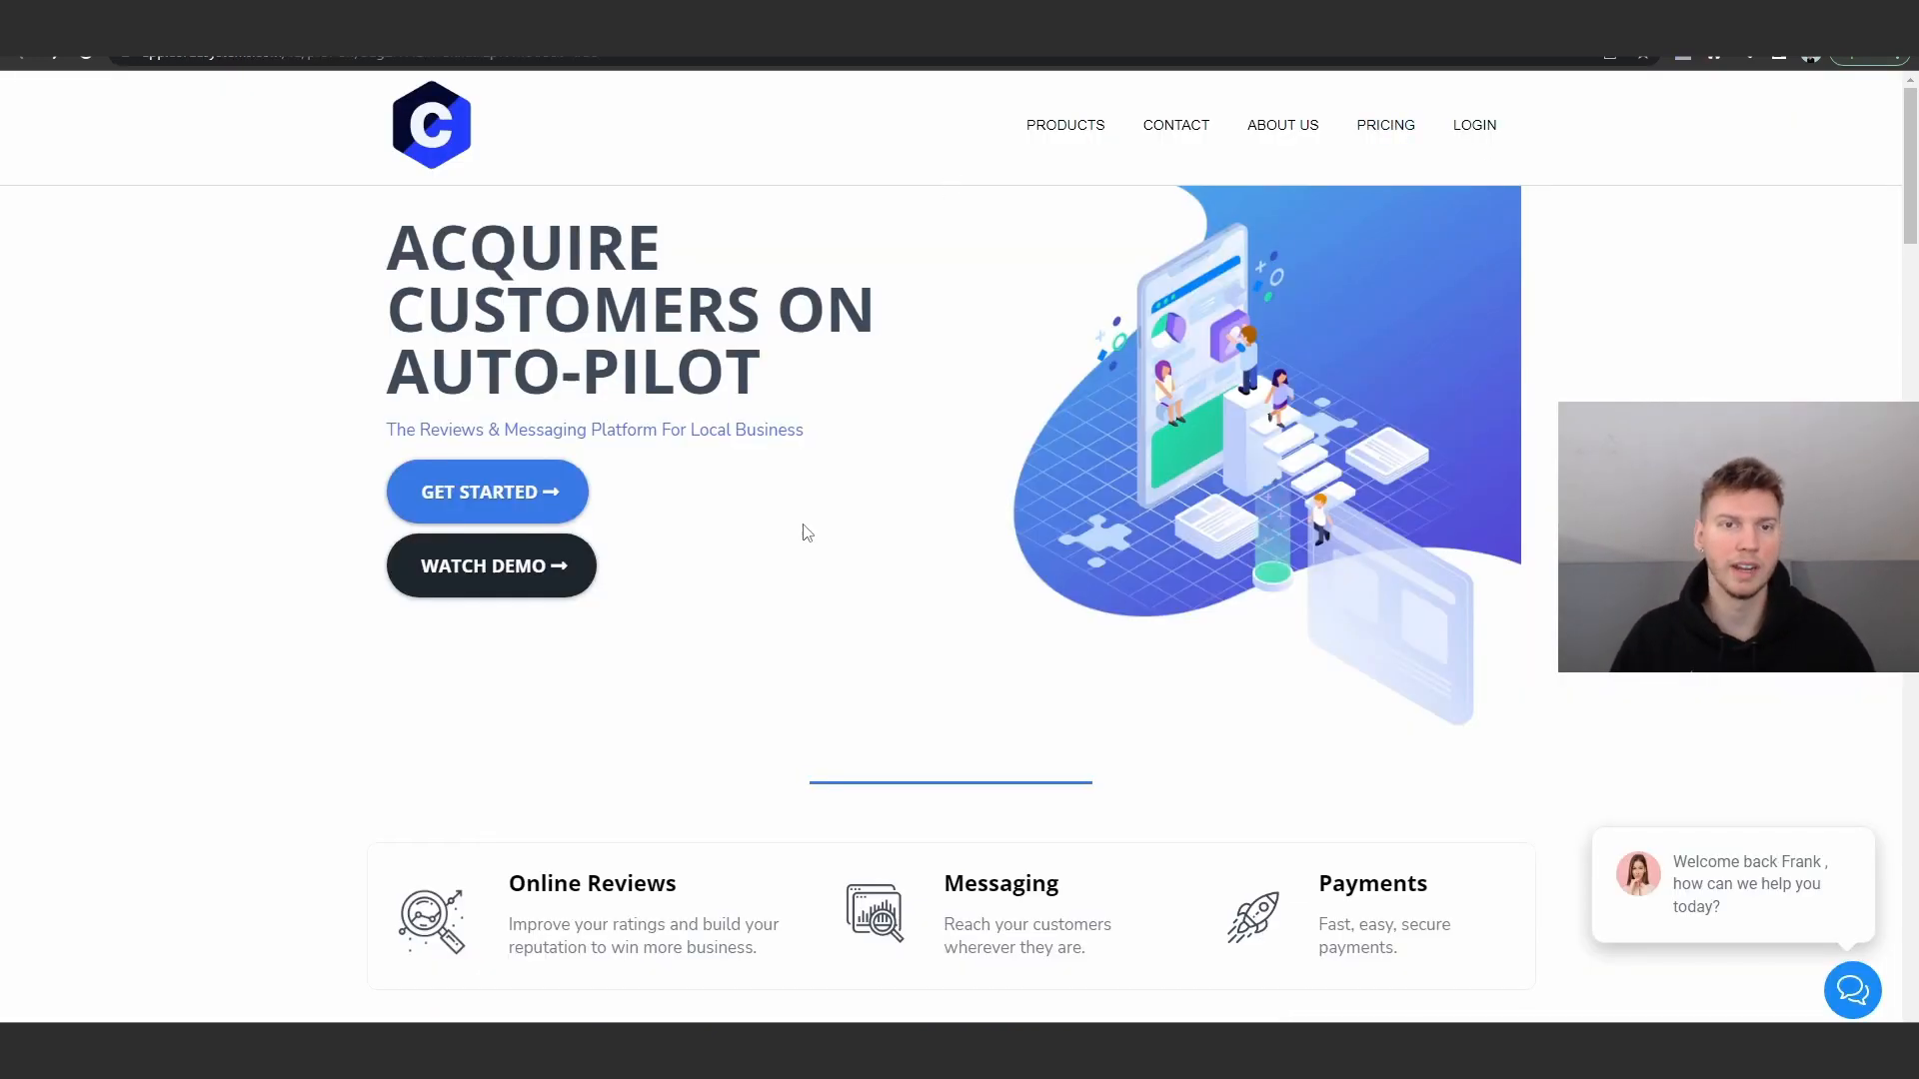
Start Professional plan checkout from Plans & Pricing, toggling yearly then back to monthly billing.
{"action": "left_click", "coordinate": [1384, 124]}
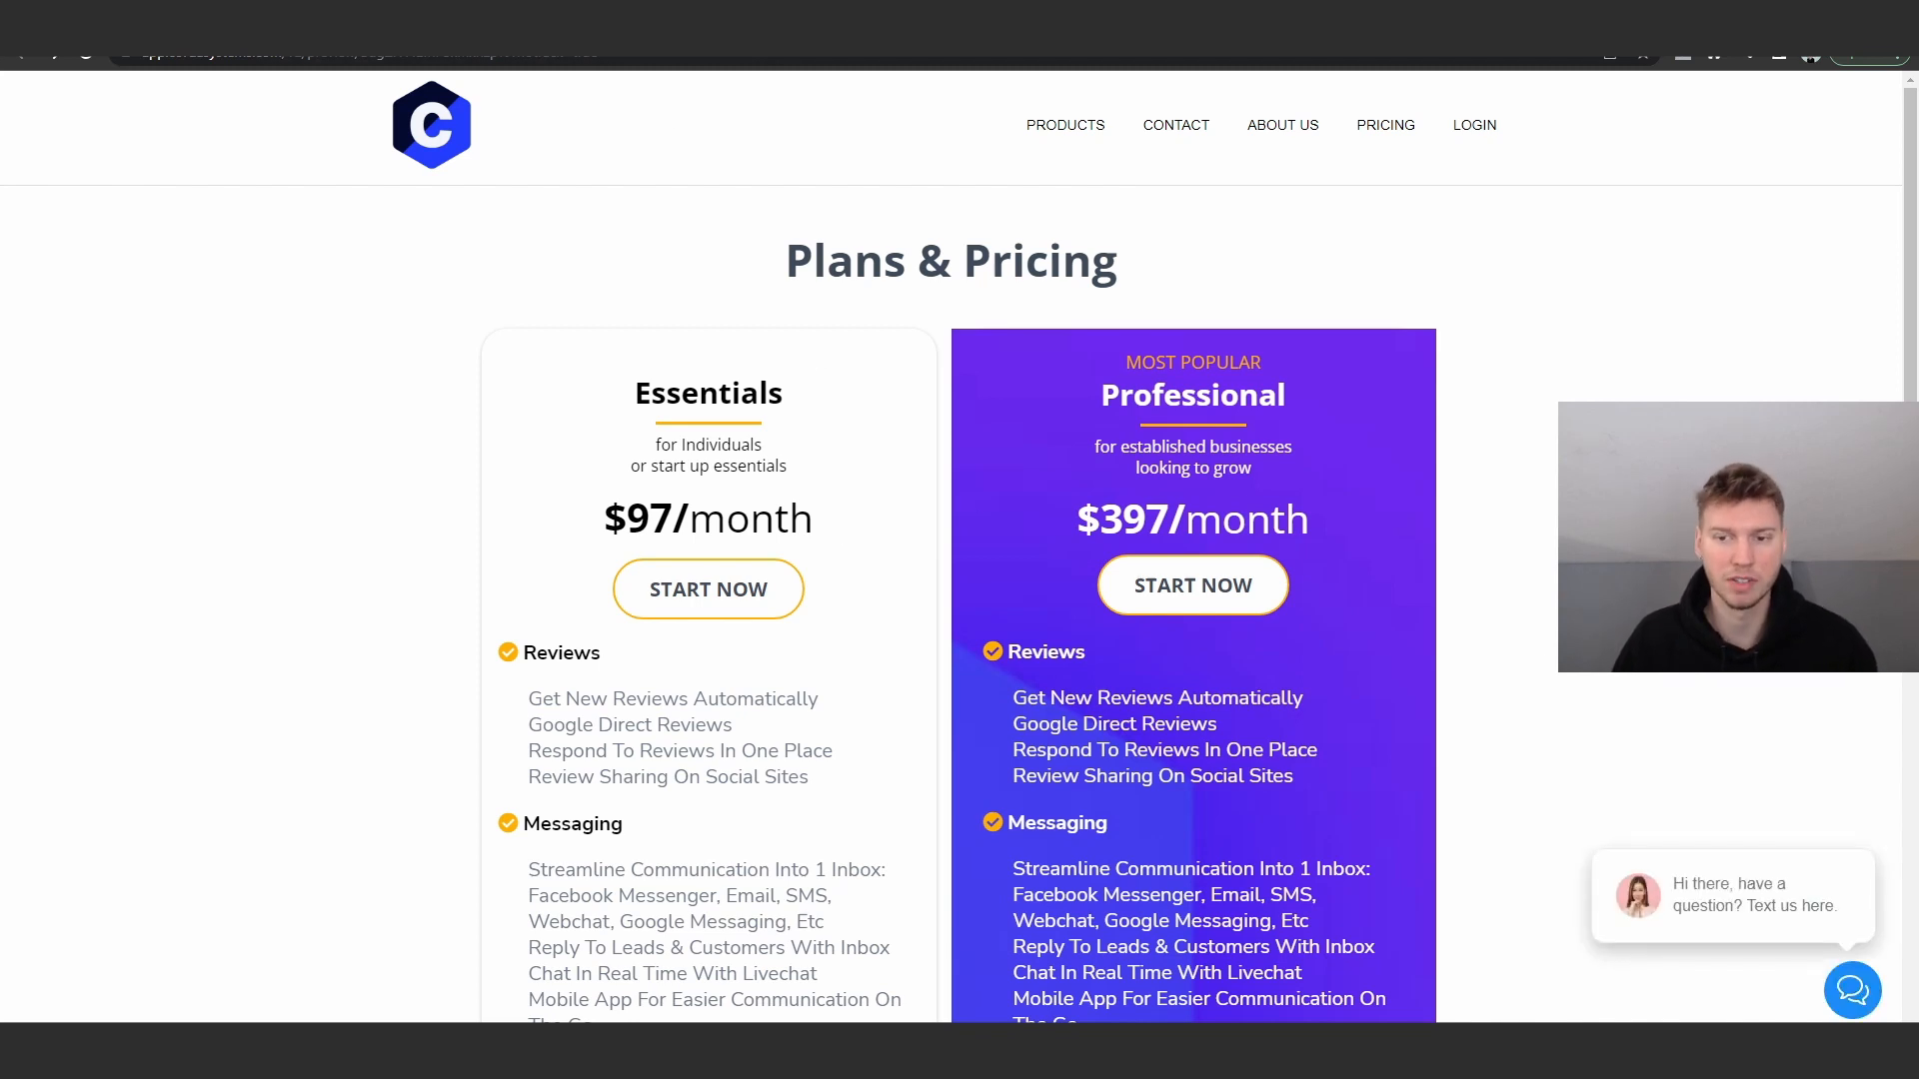
{"action": "left_click", "coordinate": [1192, 585]}
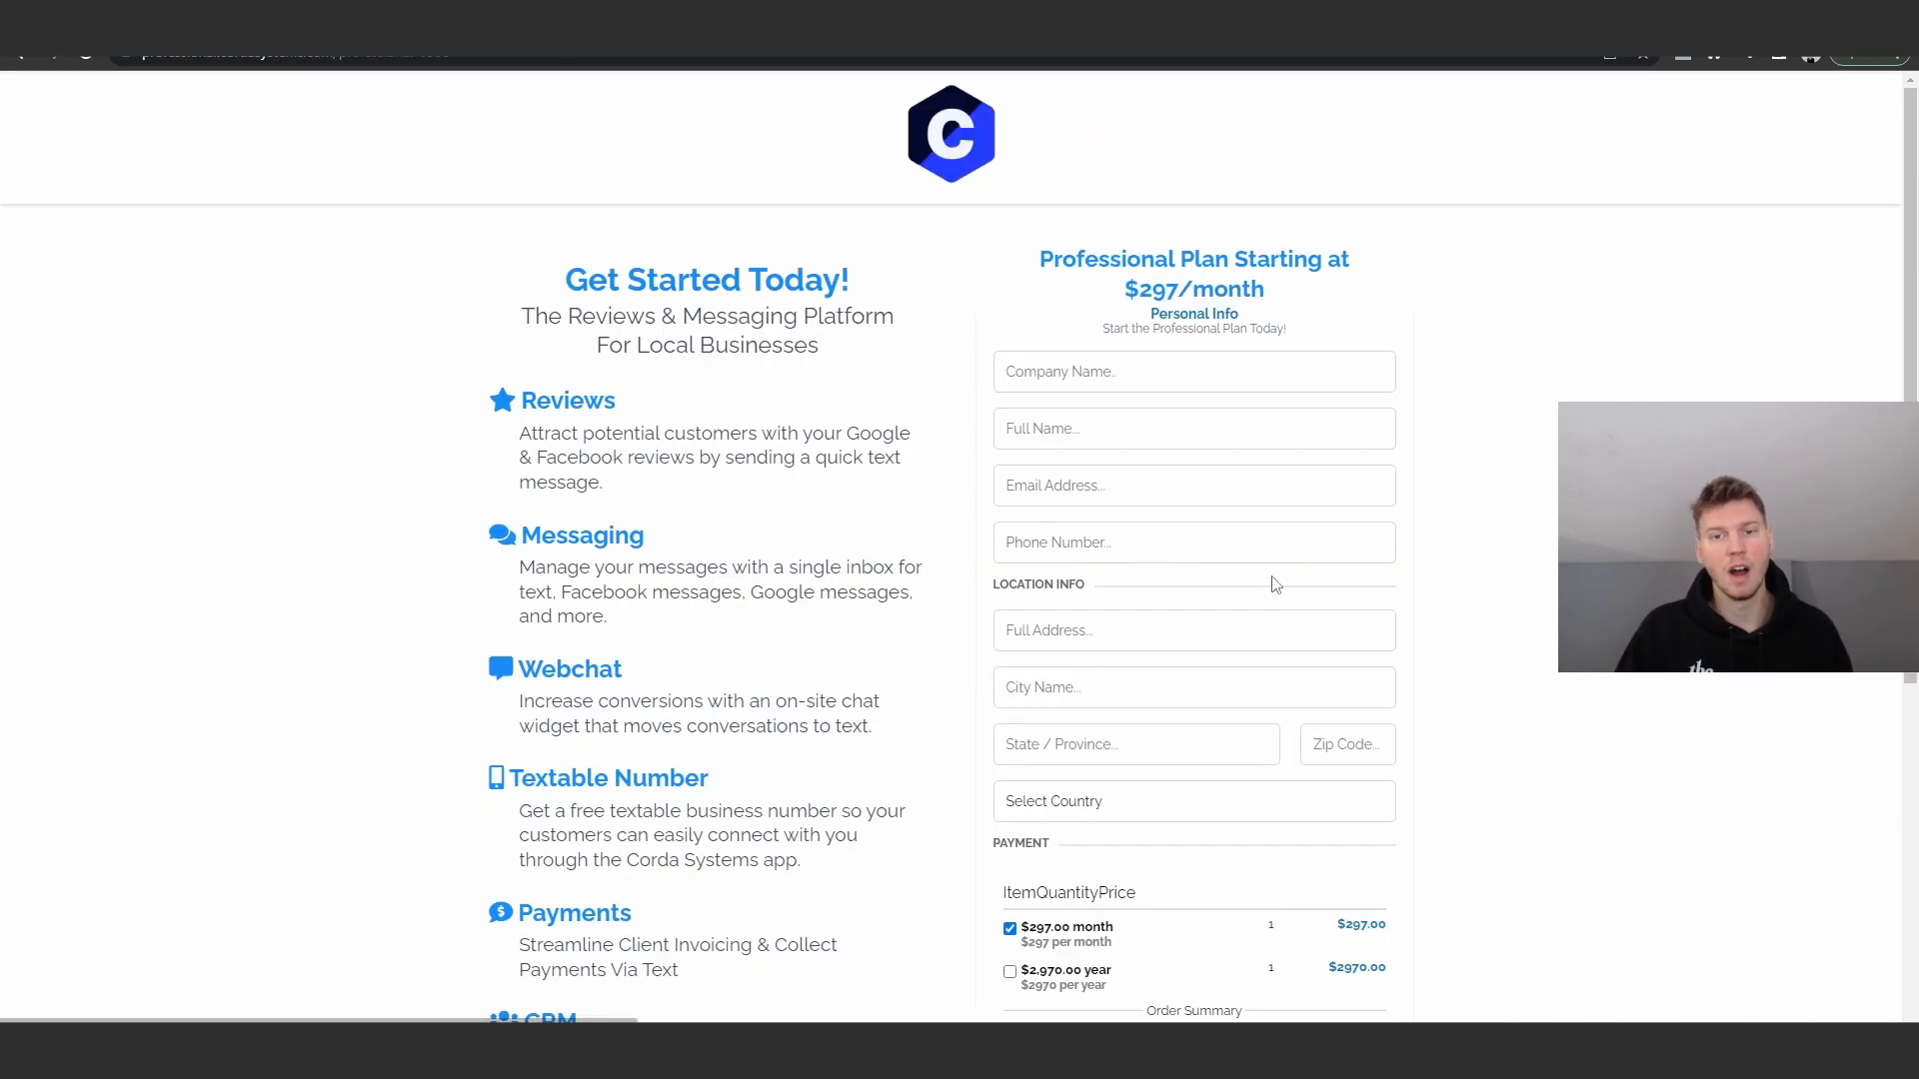
{"action": "scroll", "scroll_direction": "down", "scroll_amount": 3}
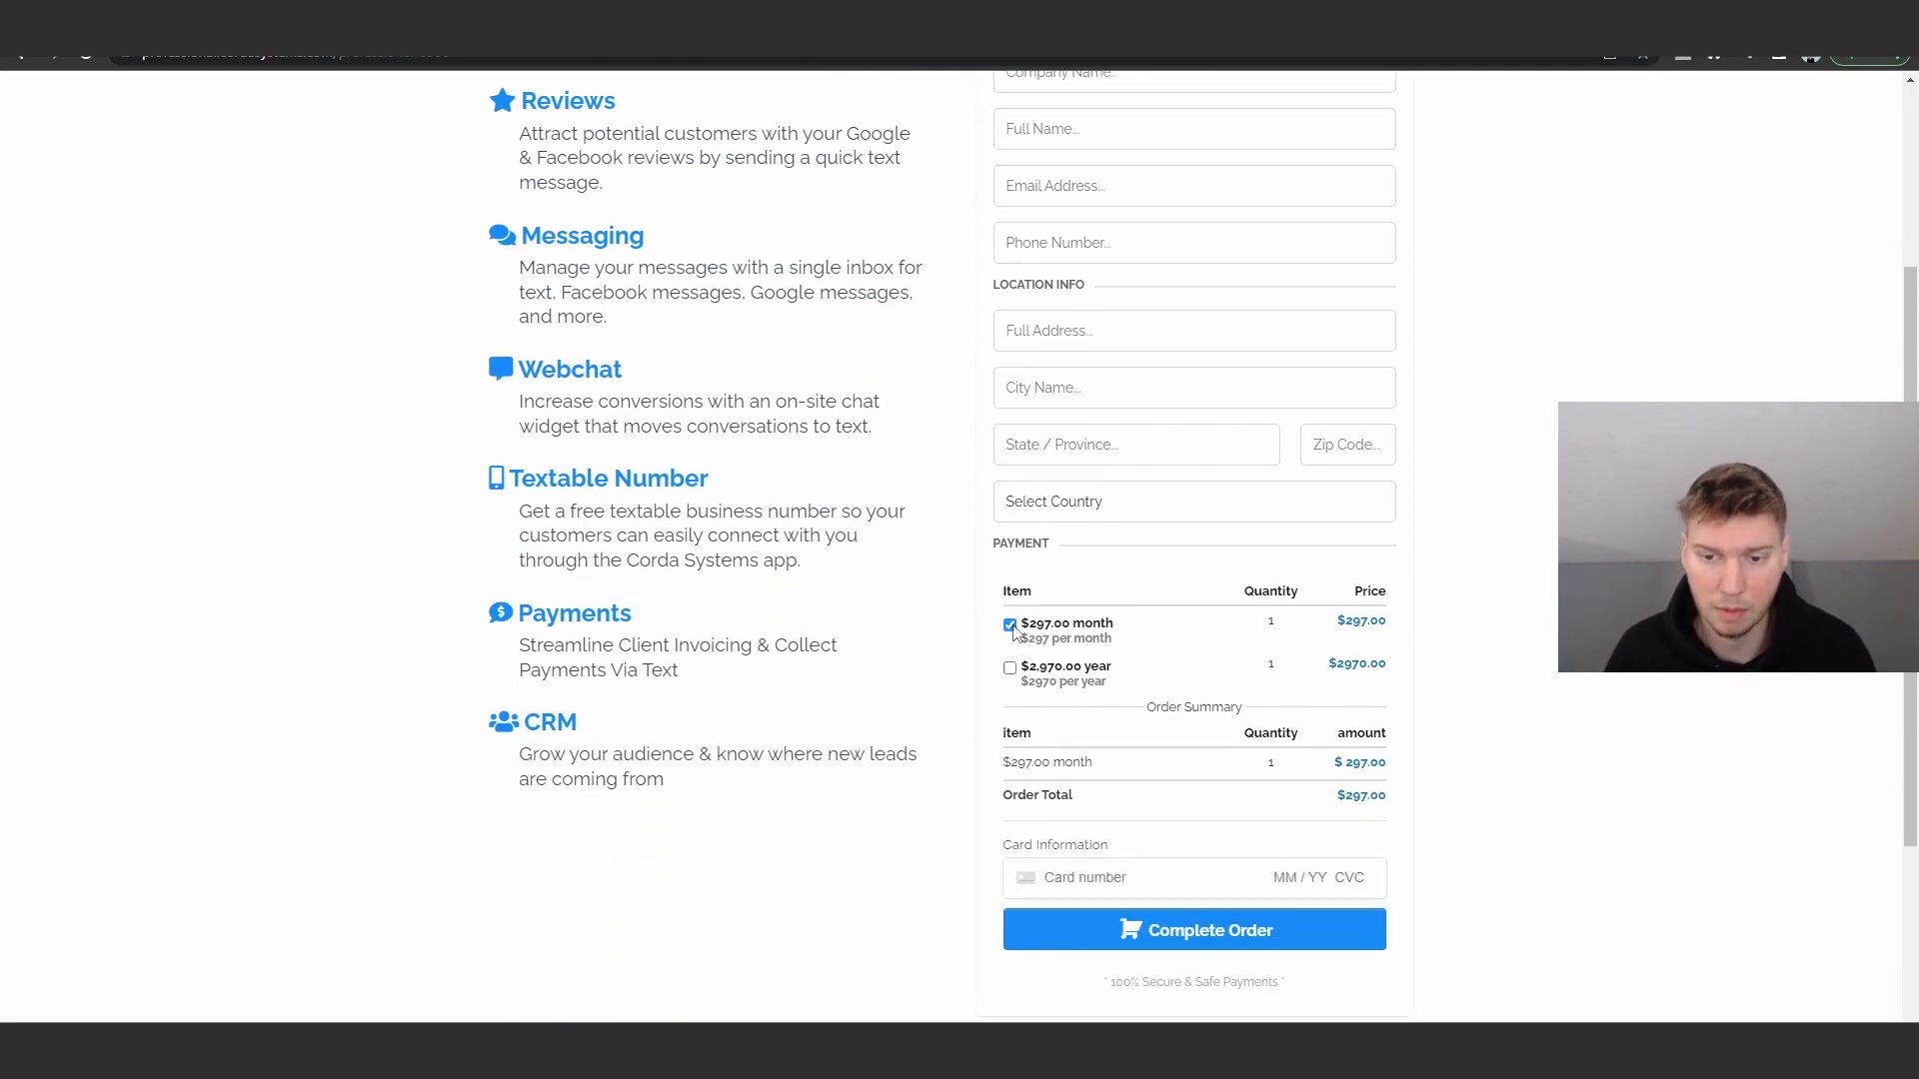
{"action": "left_click", "coordinate": [1010, 667]}
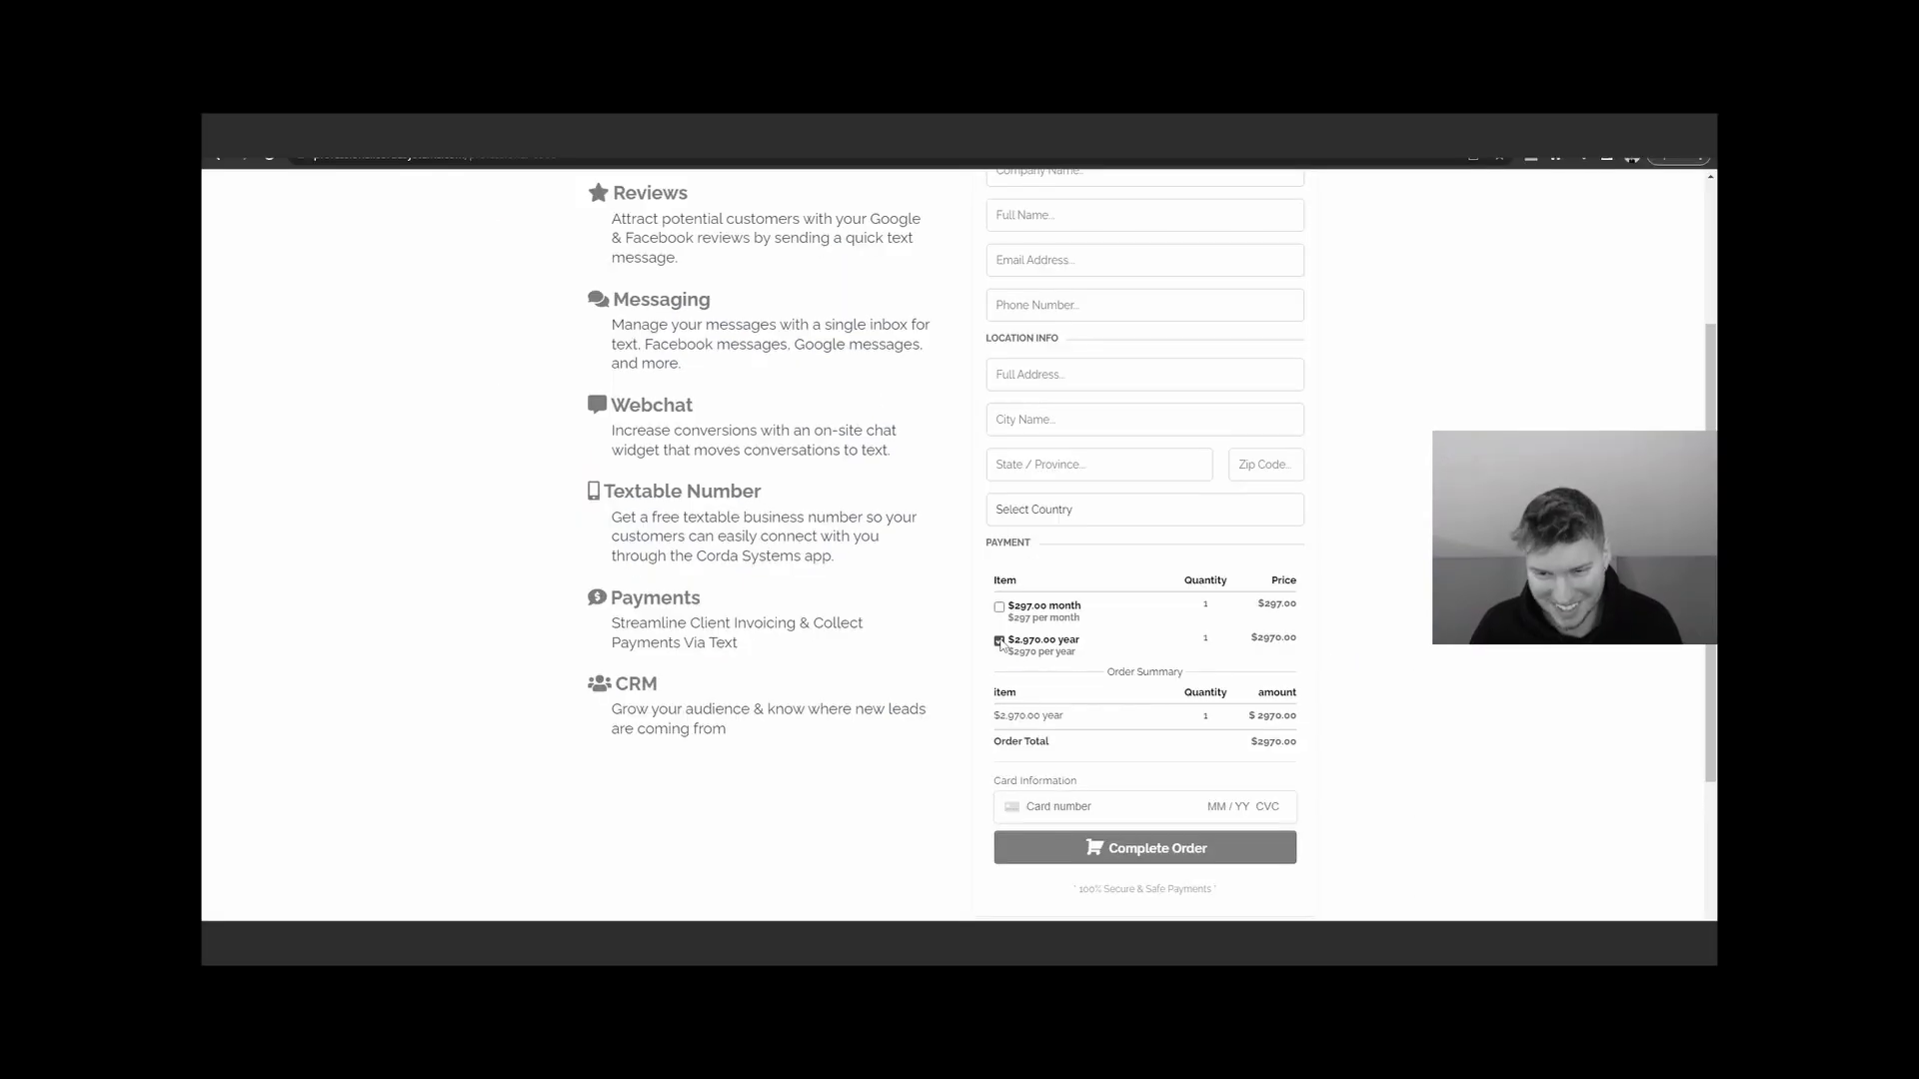
{"action": "left_click", "coordinate": [999, 609]}
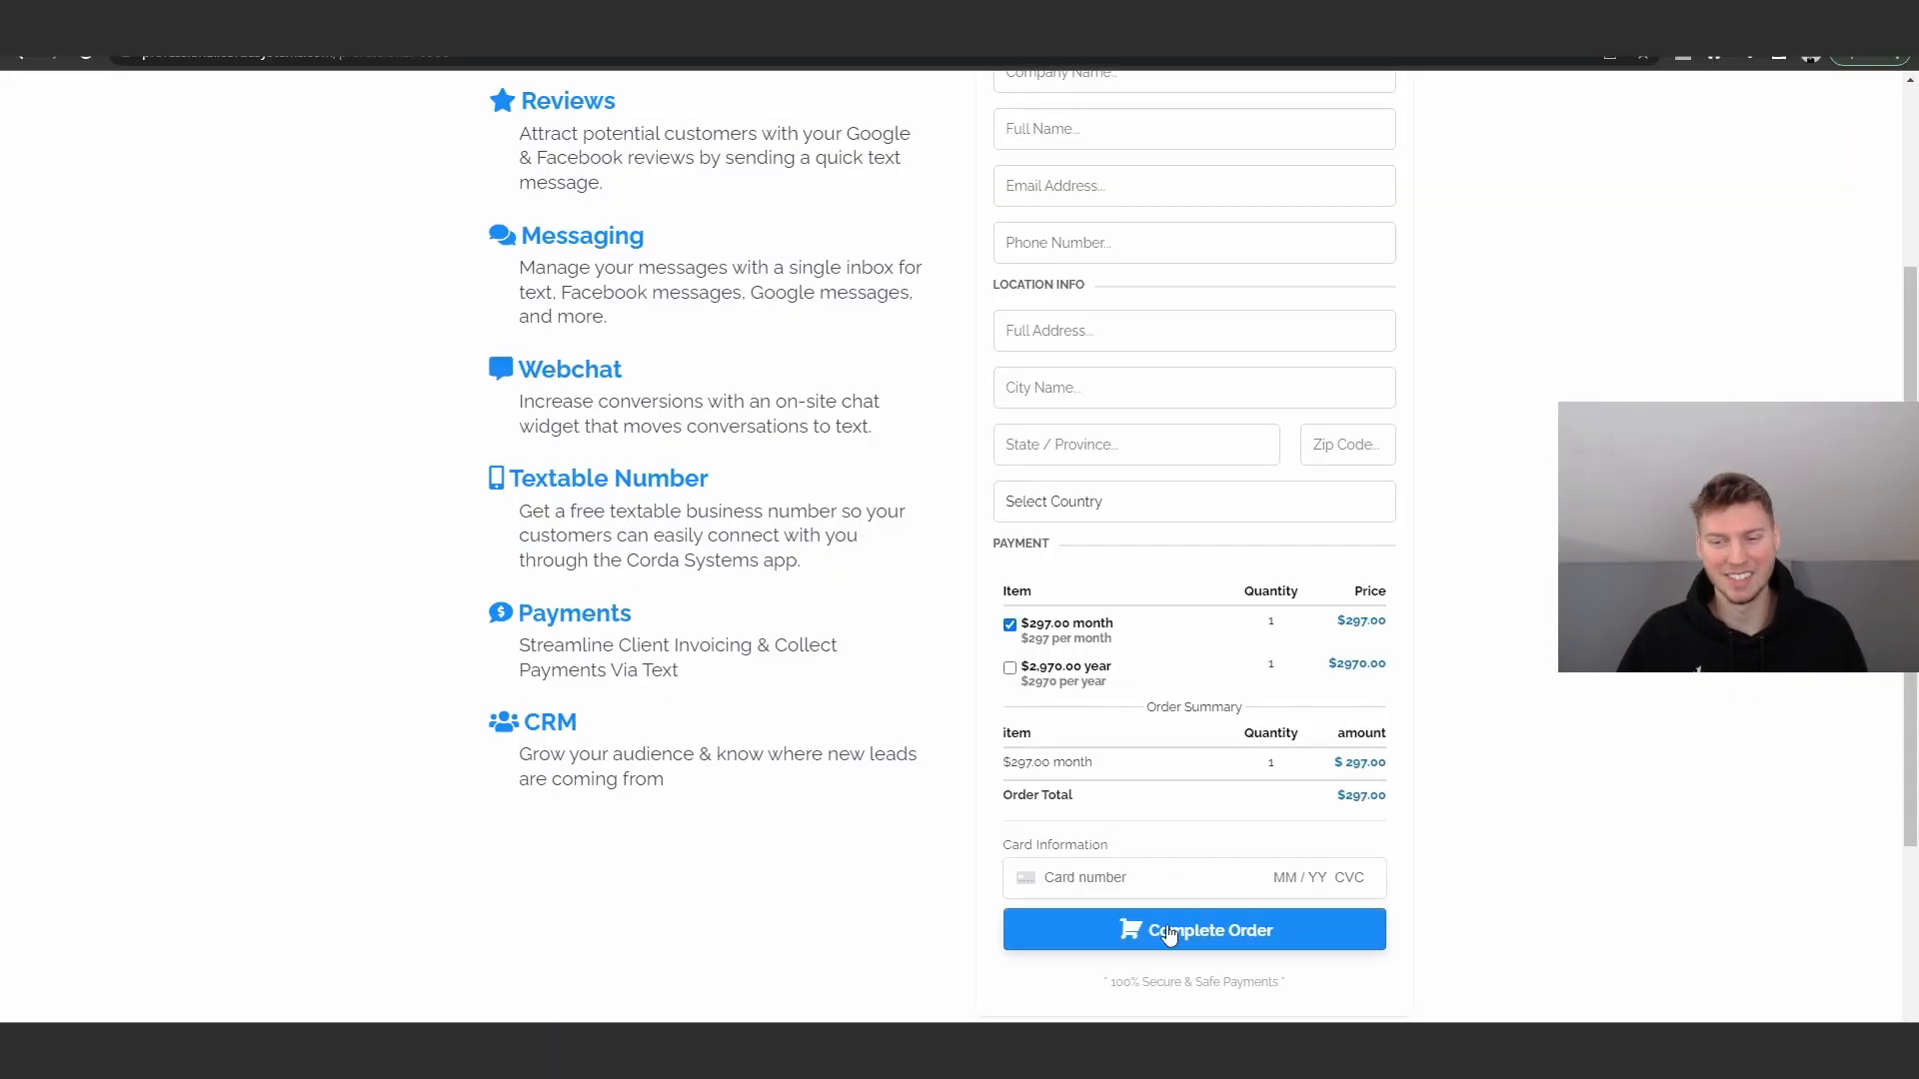
{"action": "scroll", "scroll_direction": "down", "scroll_amount": 3}
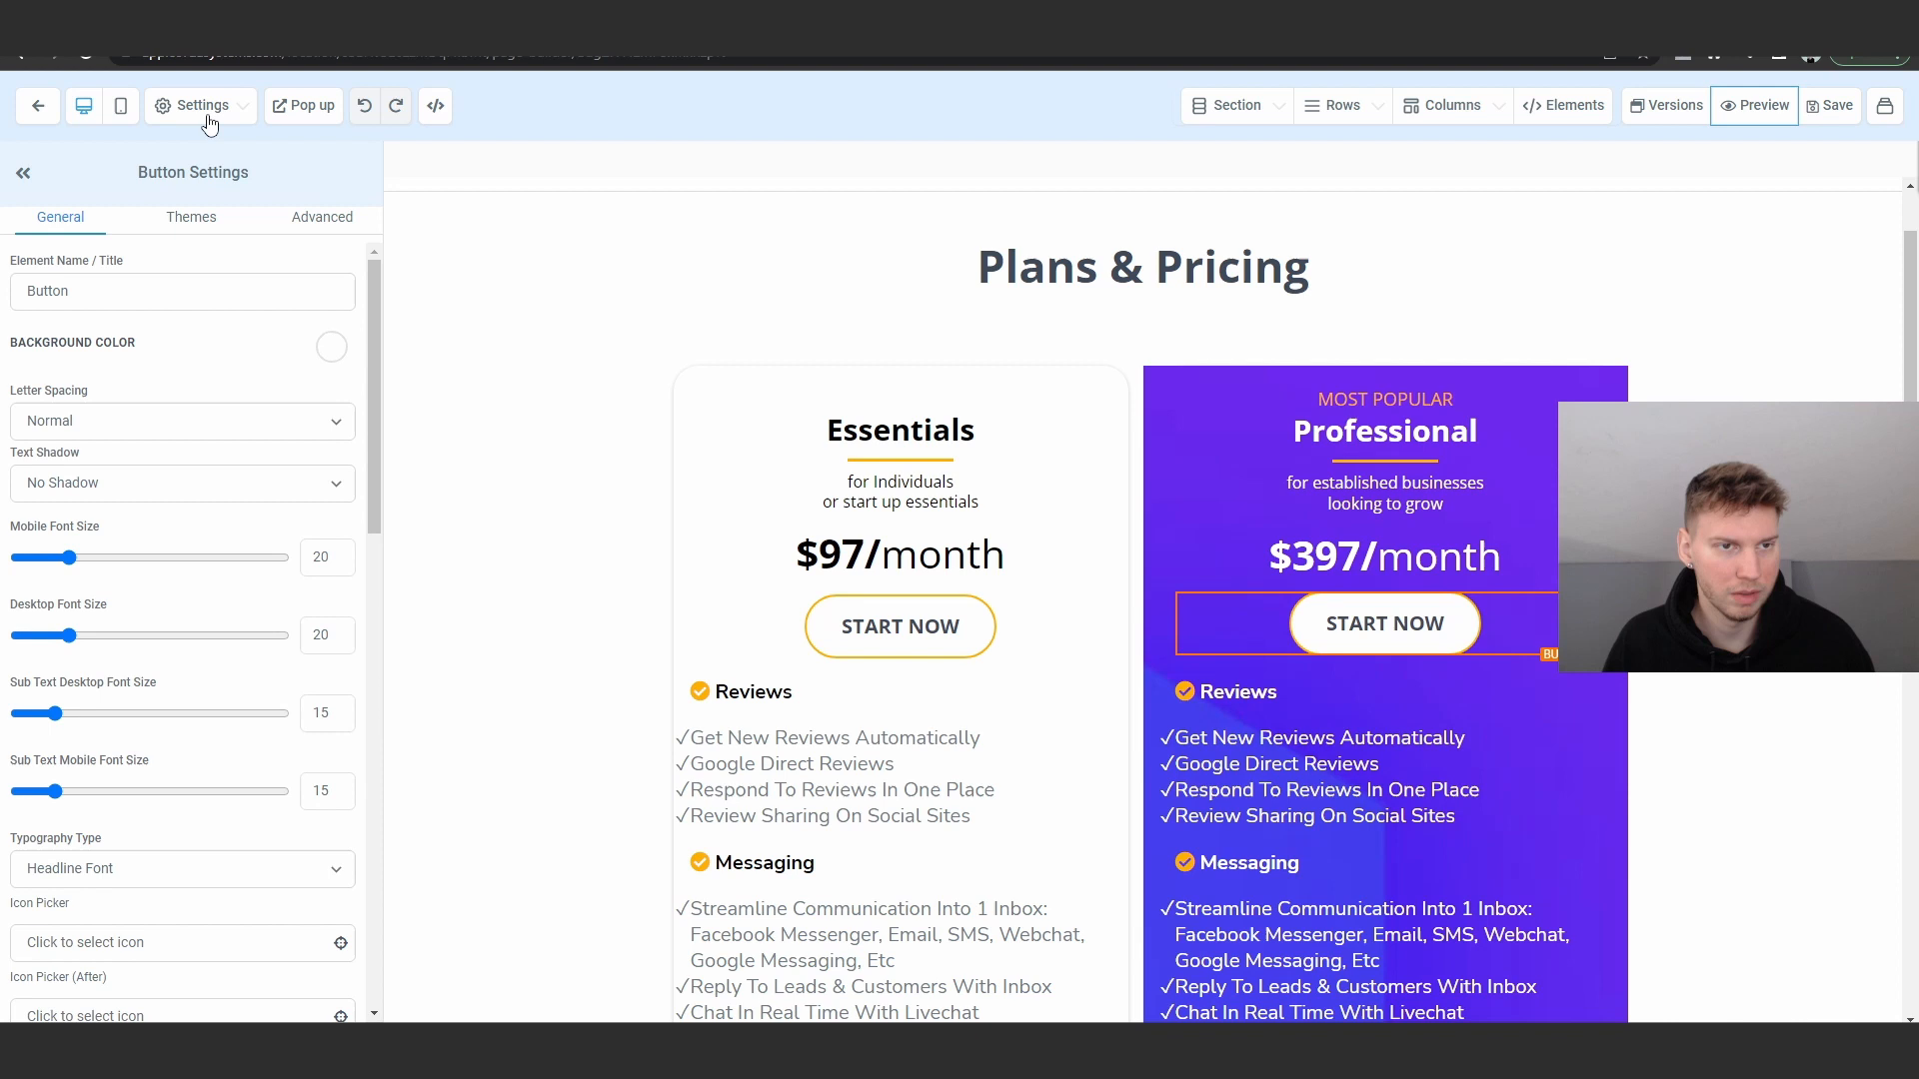
Save fbq('track', 'InitiateCheckout'); as the pricing page's Header Code under Tracking Code.
{"action": "left_click", "coordinate": [436, 105]}
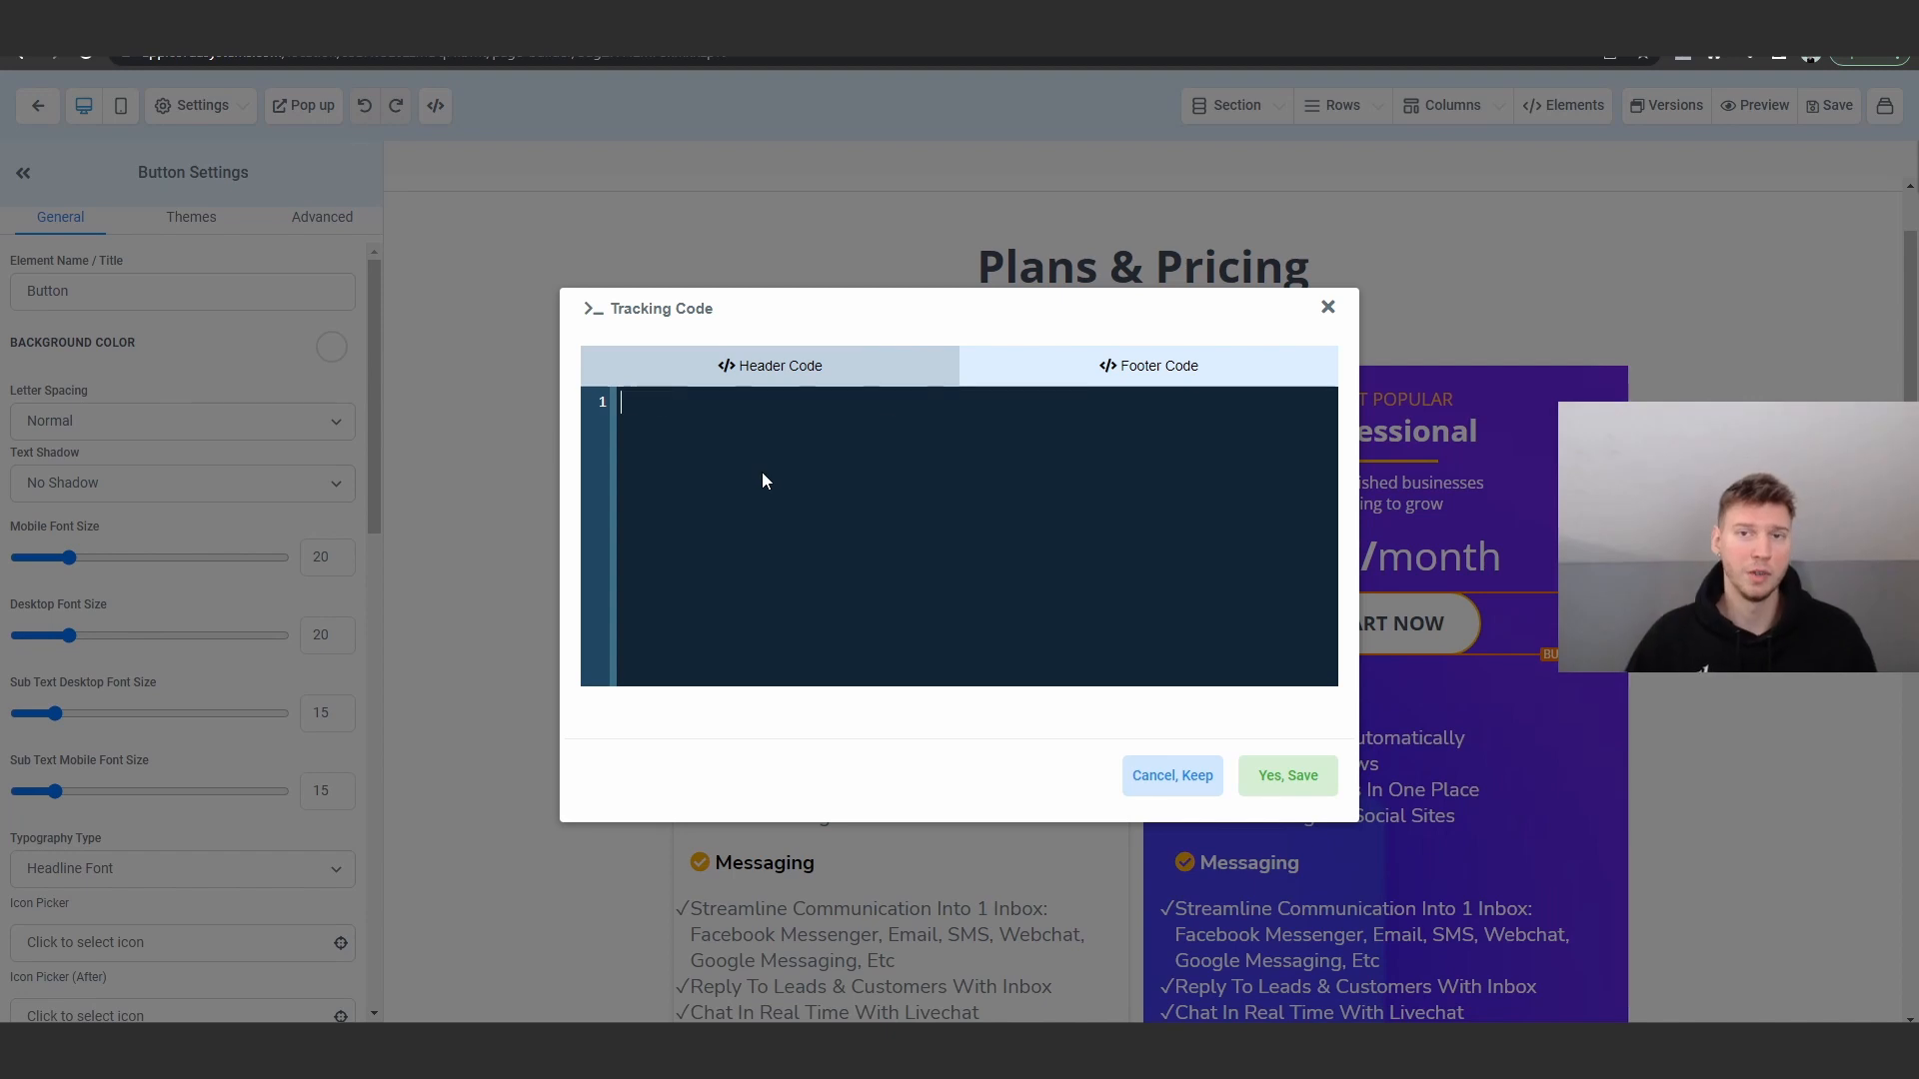
{"action": "type", "text": "fbq('track', 'InitiateCheckout');"}
{"action": "type", "text": "<script>"}
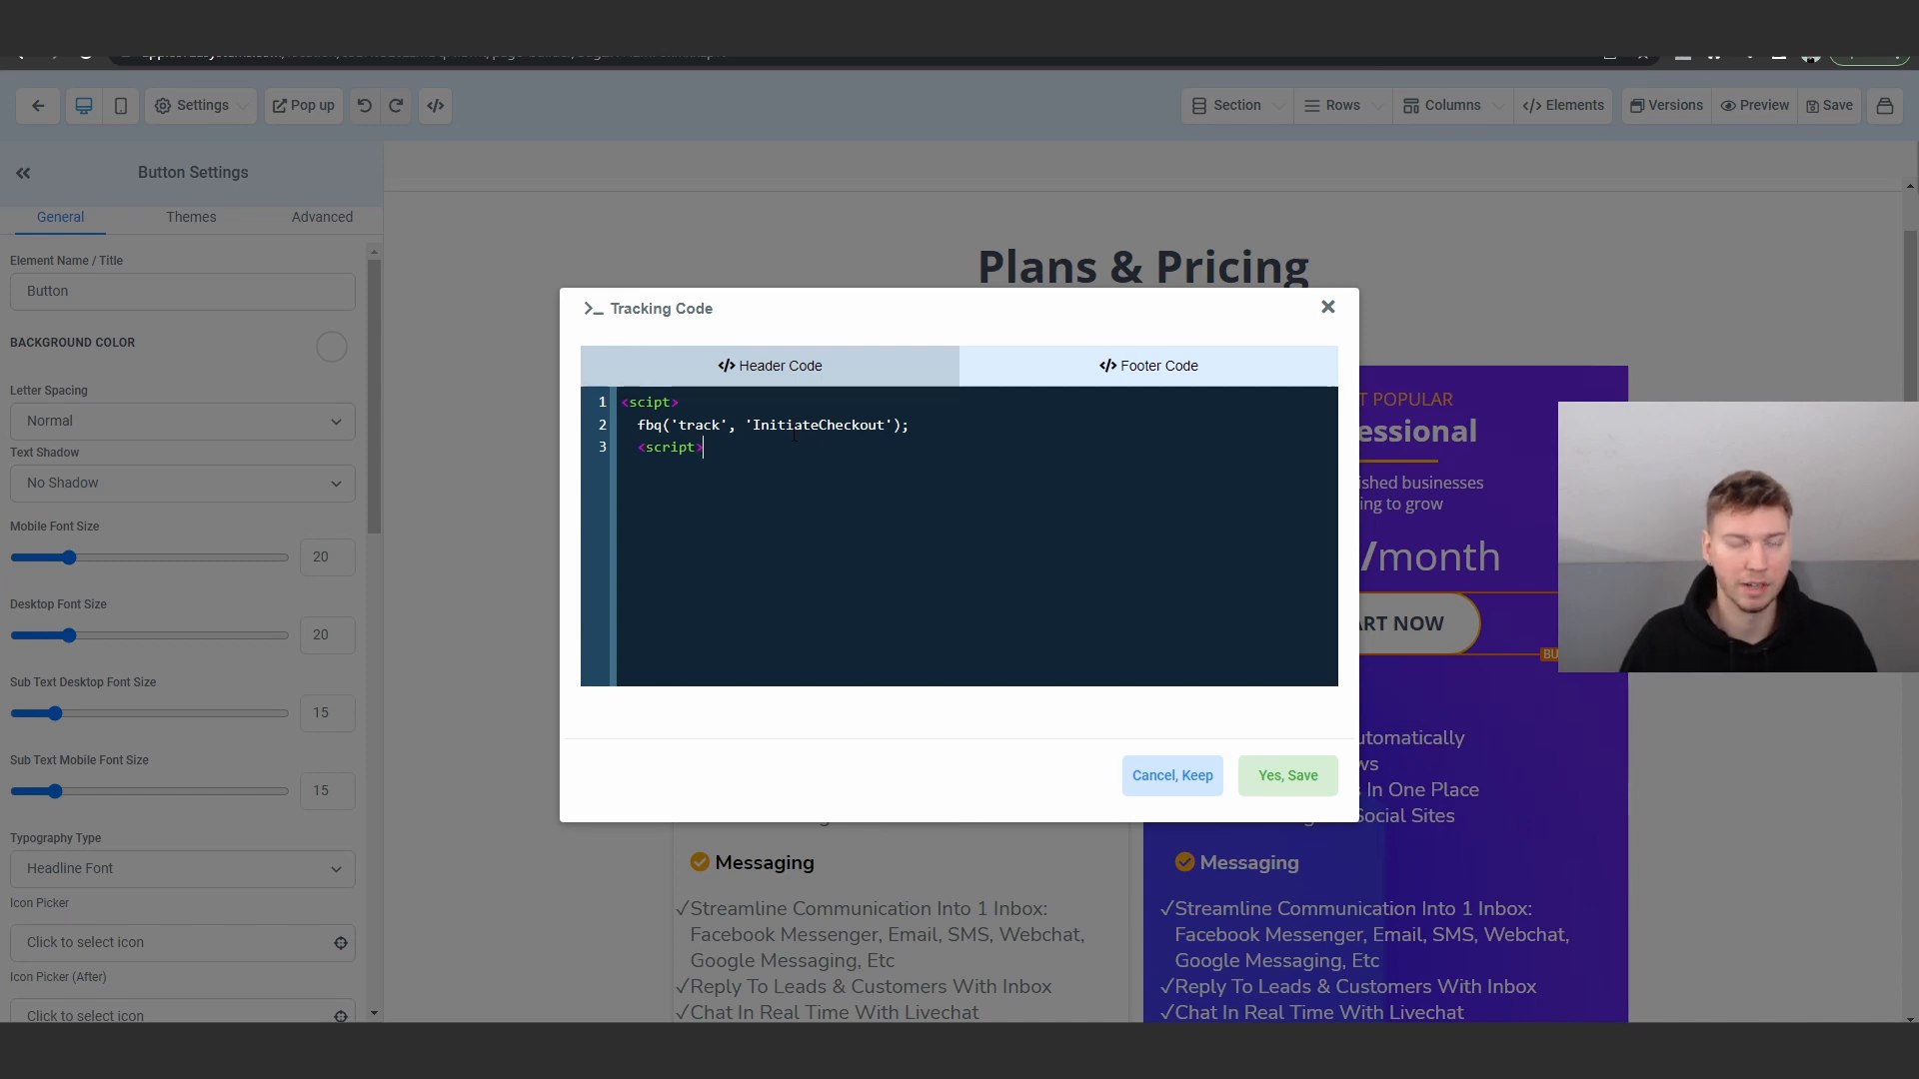
{"action": "left_click", "coordinate": [1287, 775]}
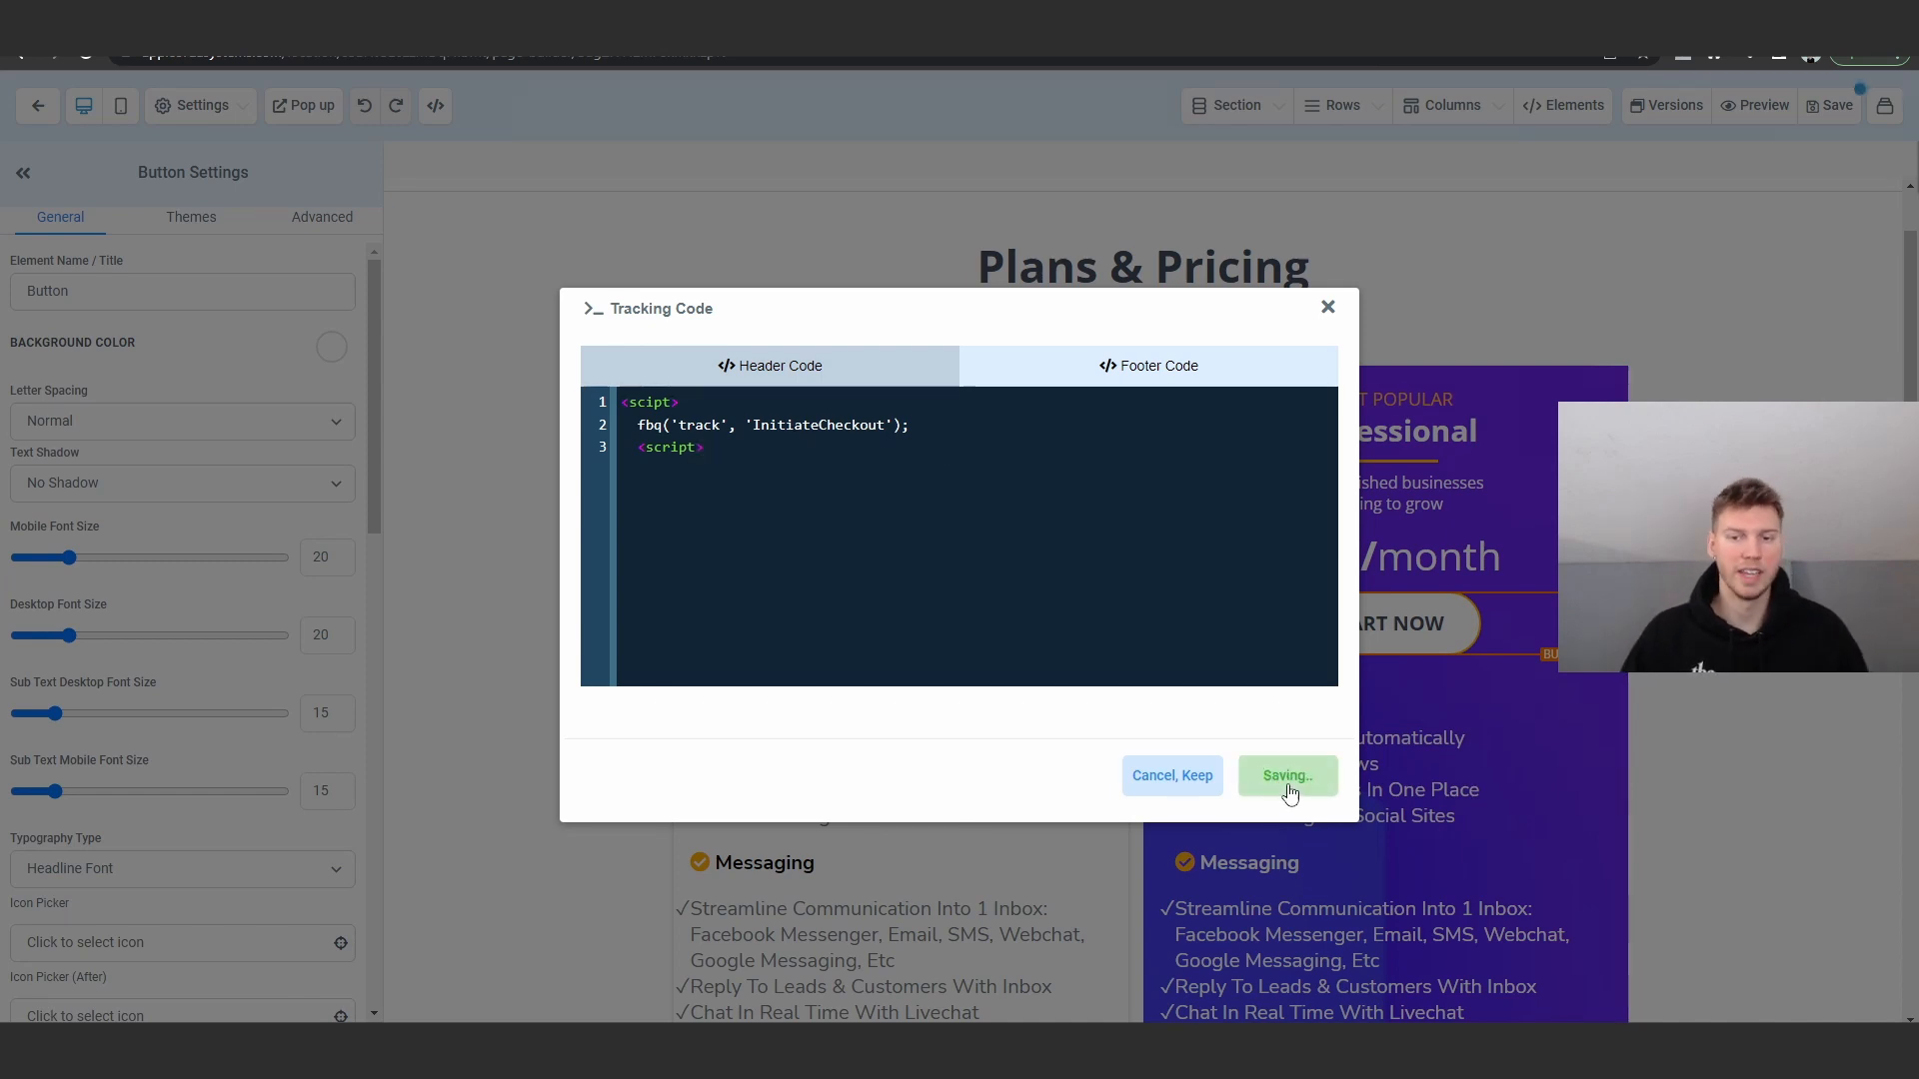
{"action": "left_click", "coordinate": [1286, 775]}
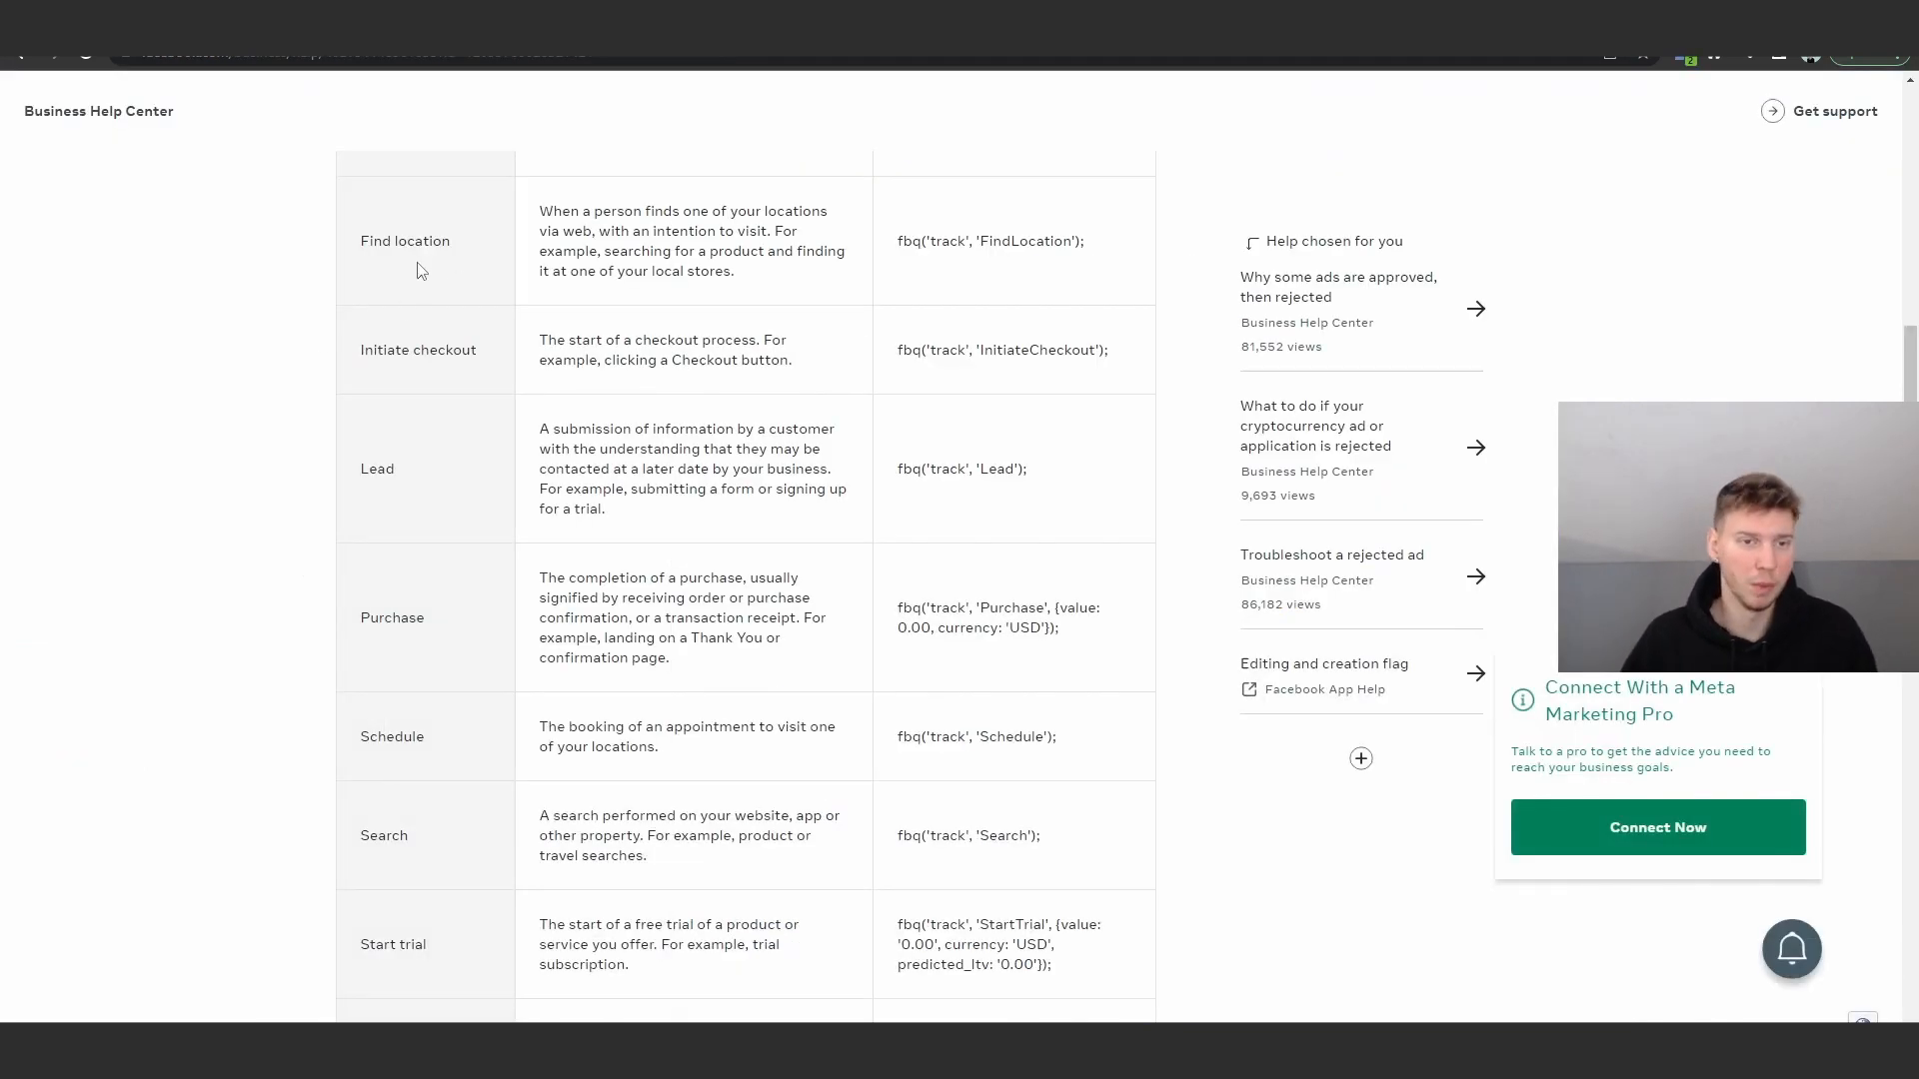
{"action": "mouse_move", "coordinate": [943, 654]}
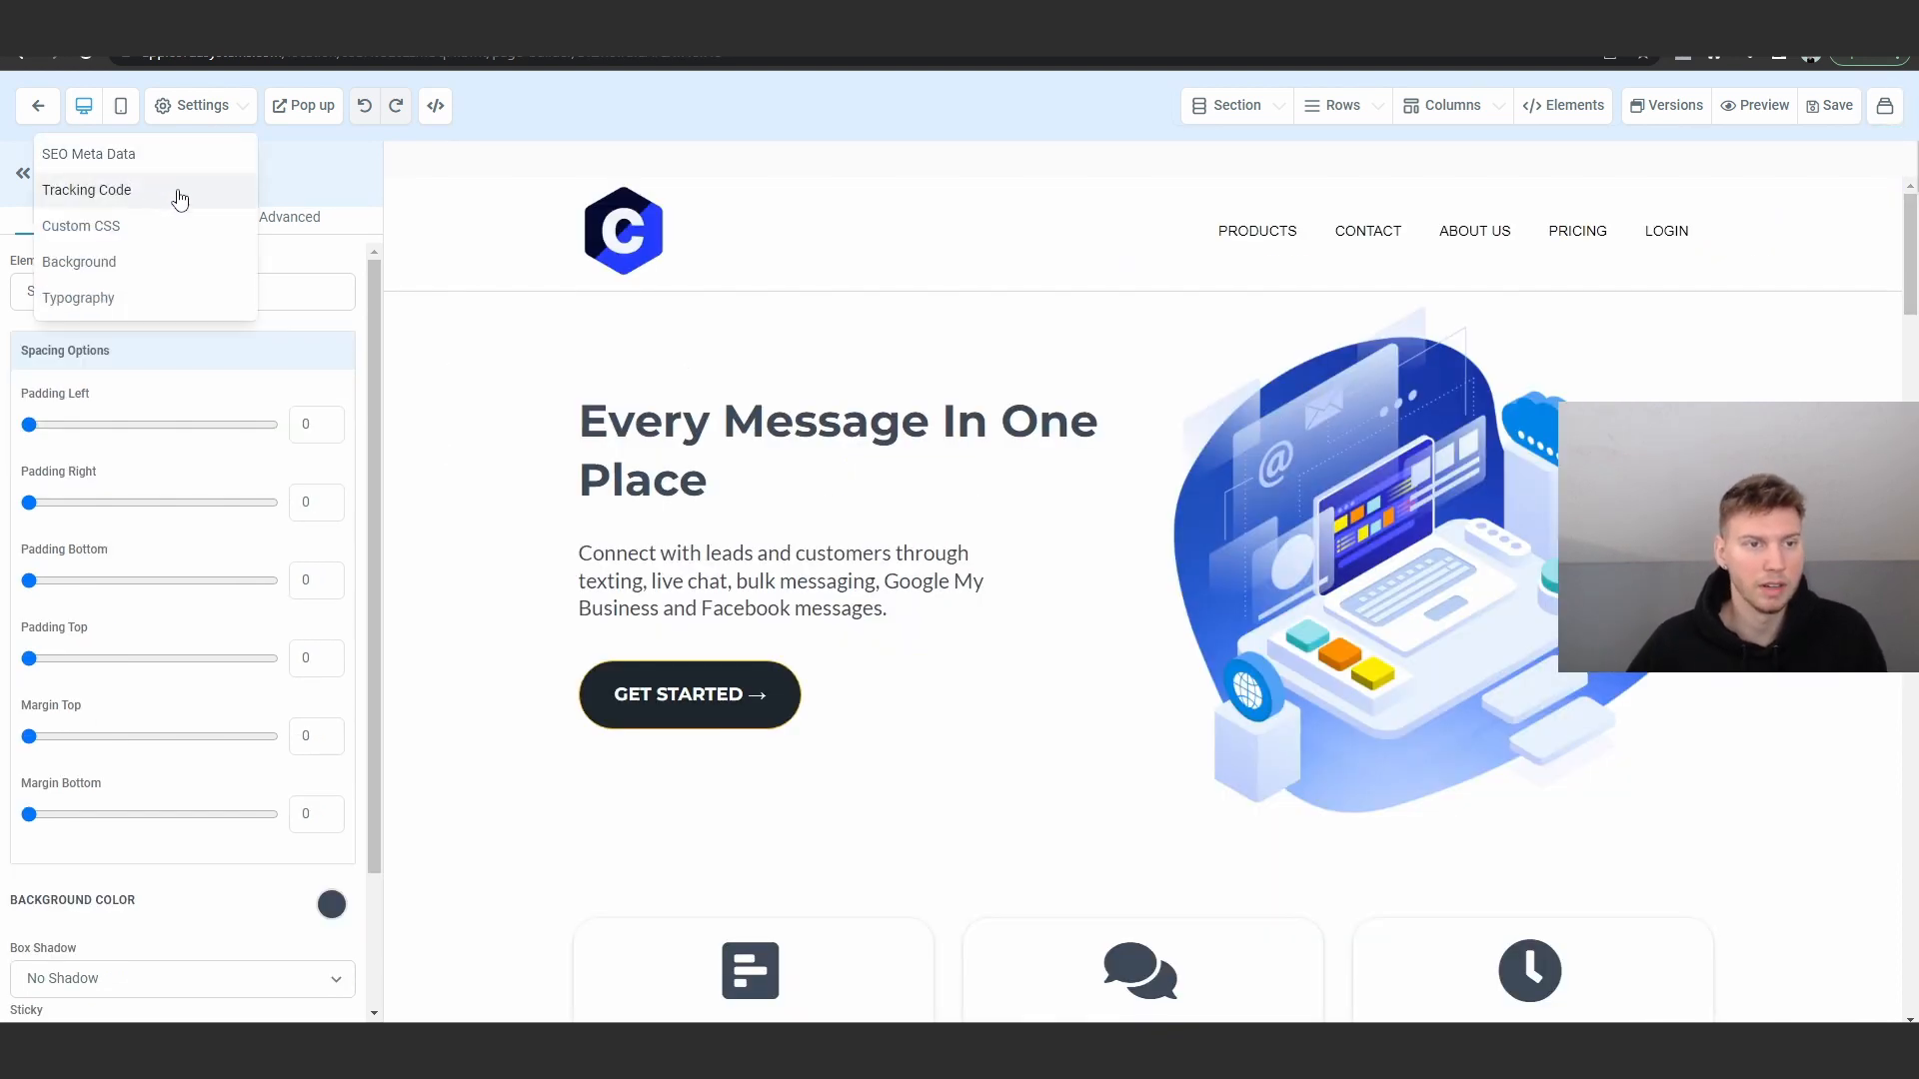
Begin editing the empty Header Code in this page's Tracking Code window.
{"action": "left_click", "coordinate": [87, 190]}
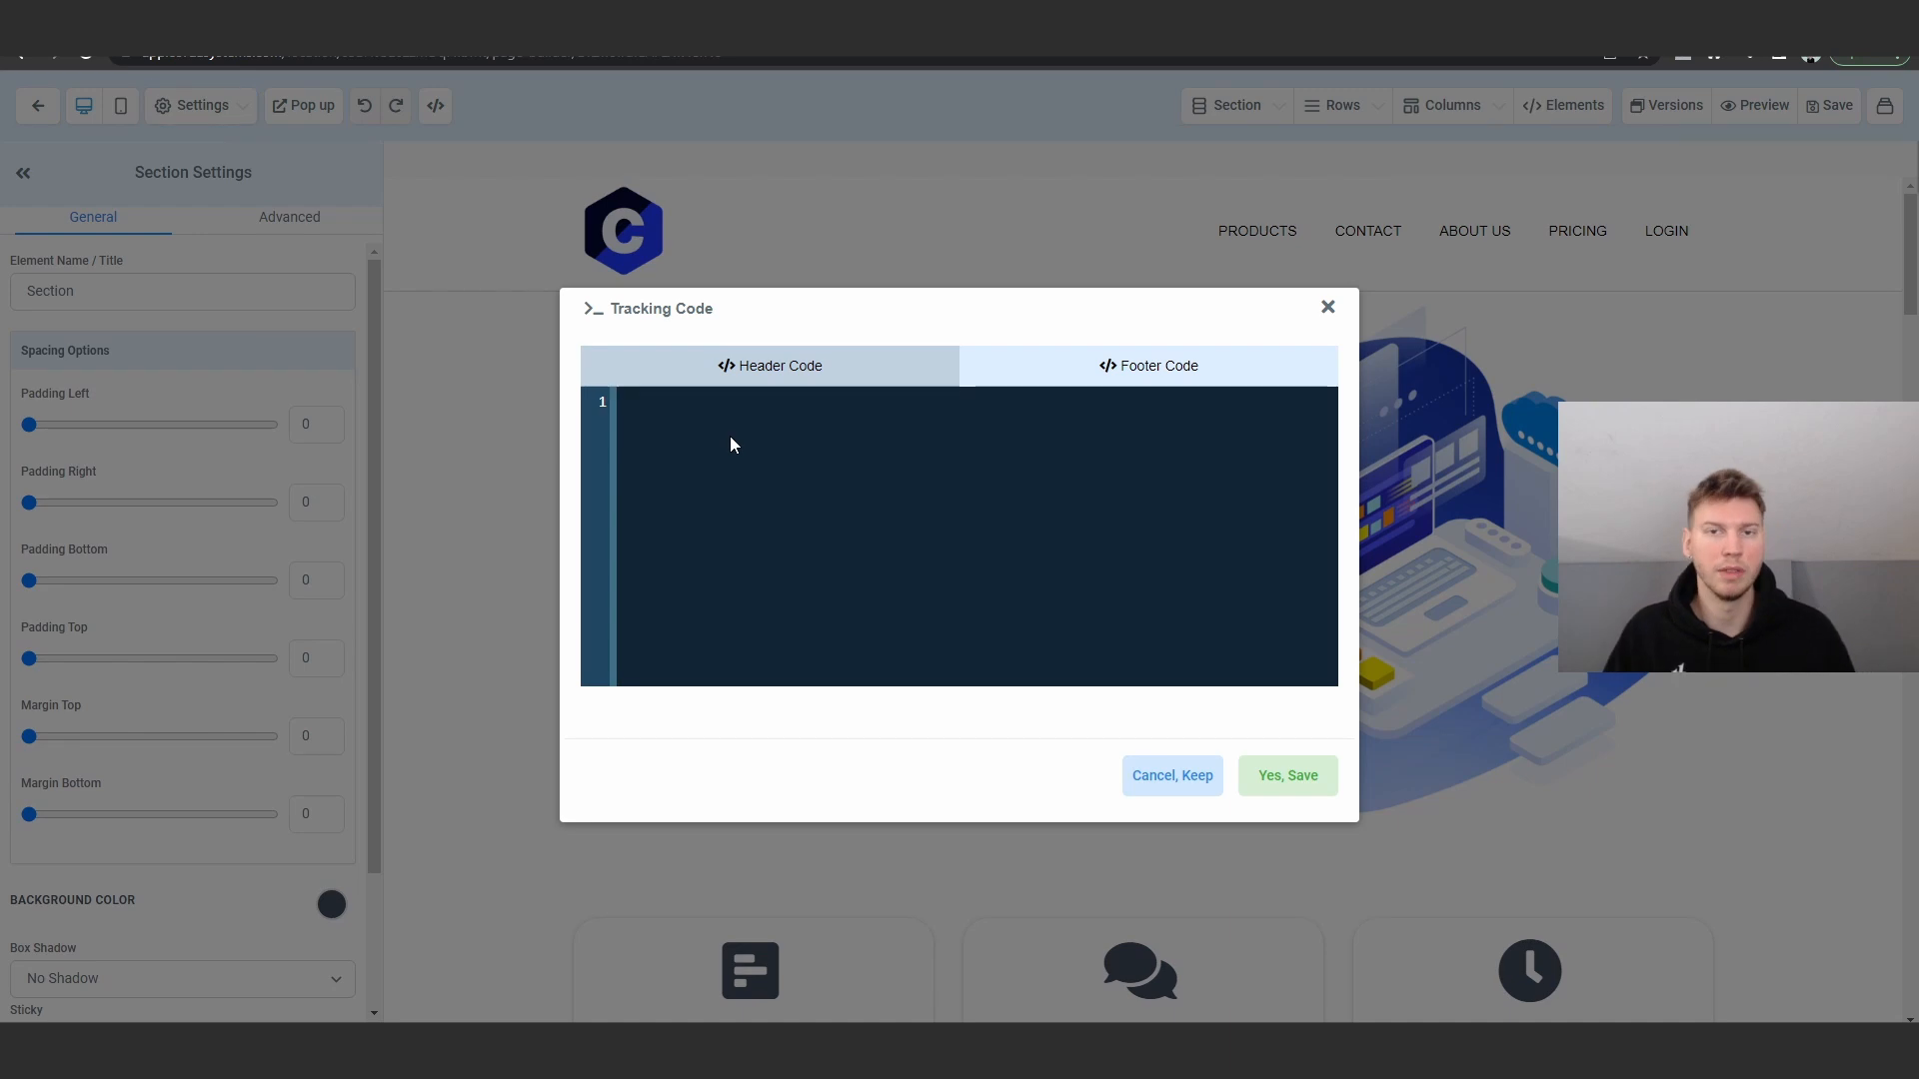
{"action": "left_click", "coordinate": [734, 404]}
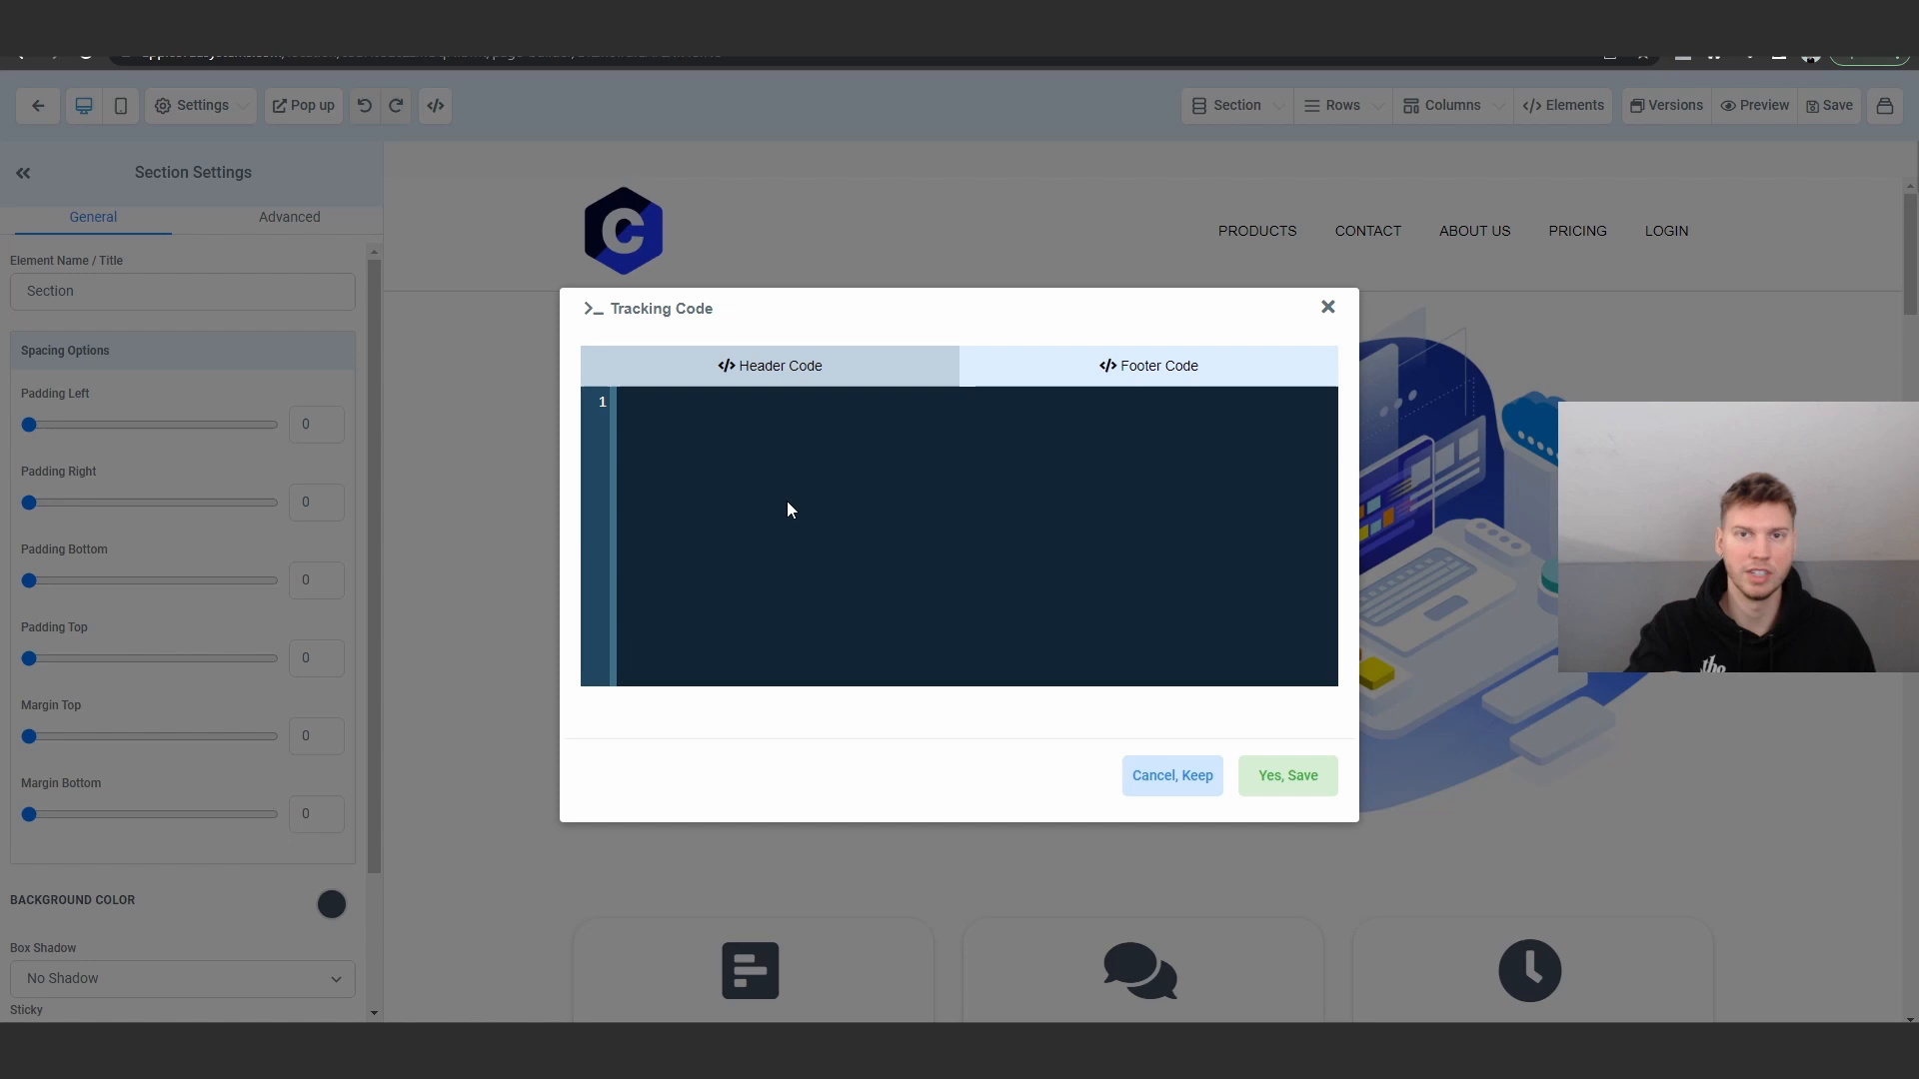
{"action": "mouse_move", "coordinate": [1844, 192]}
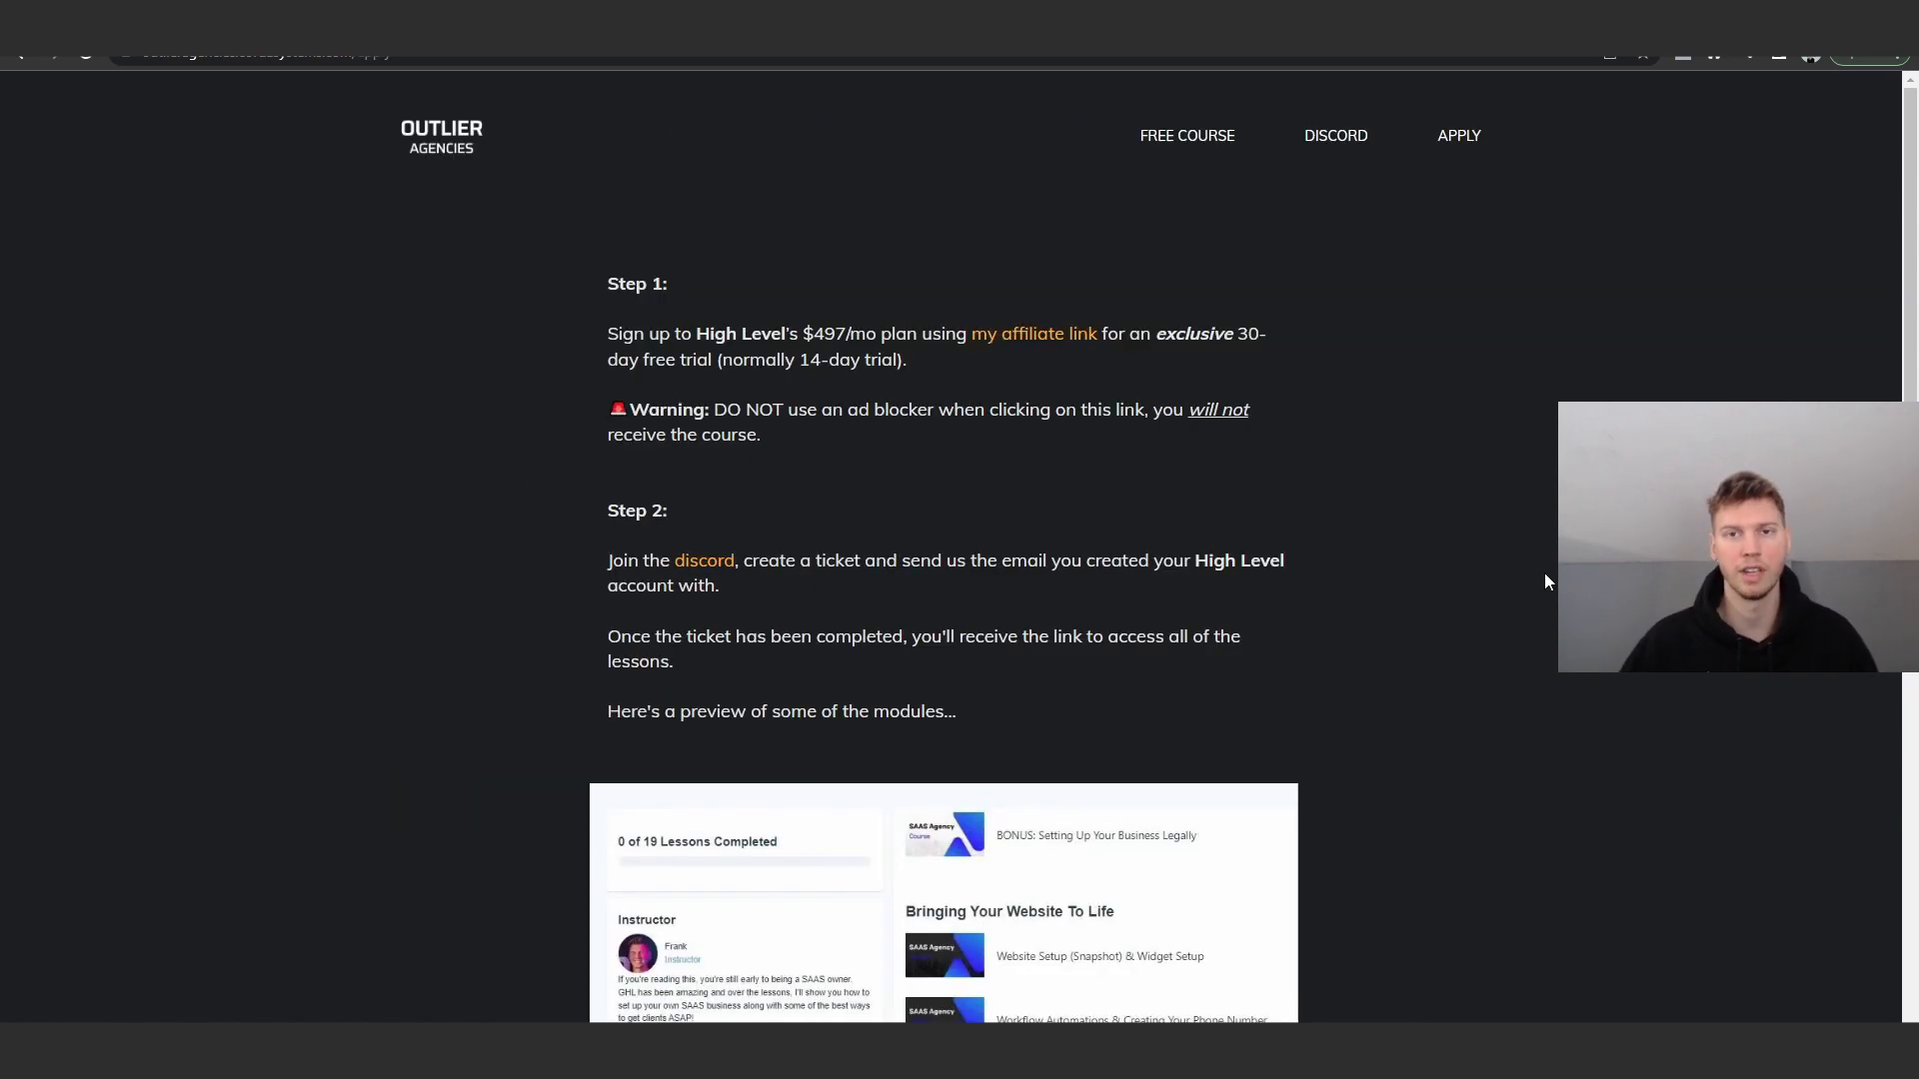
{"action": "mouse_move", "coordinate": [1393, 496]}
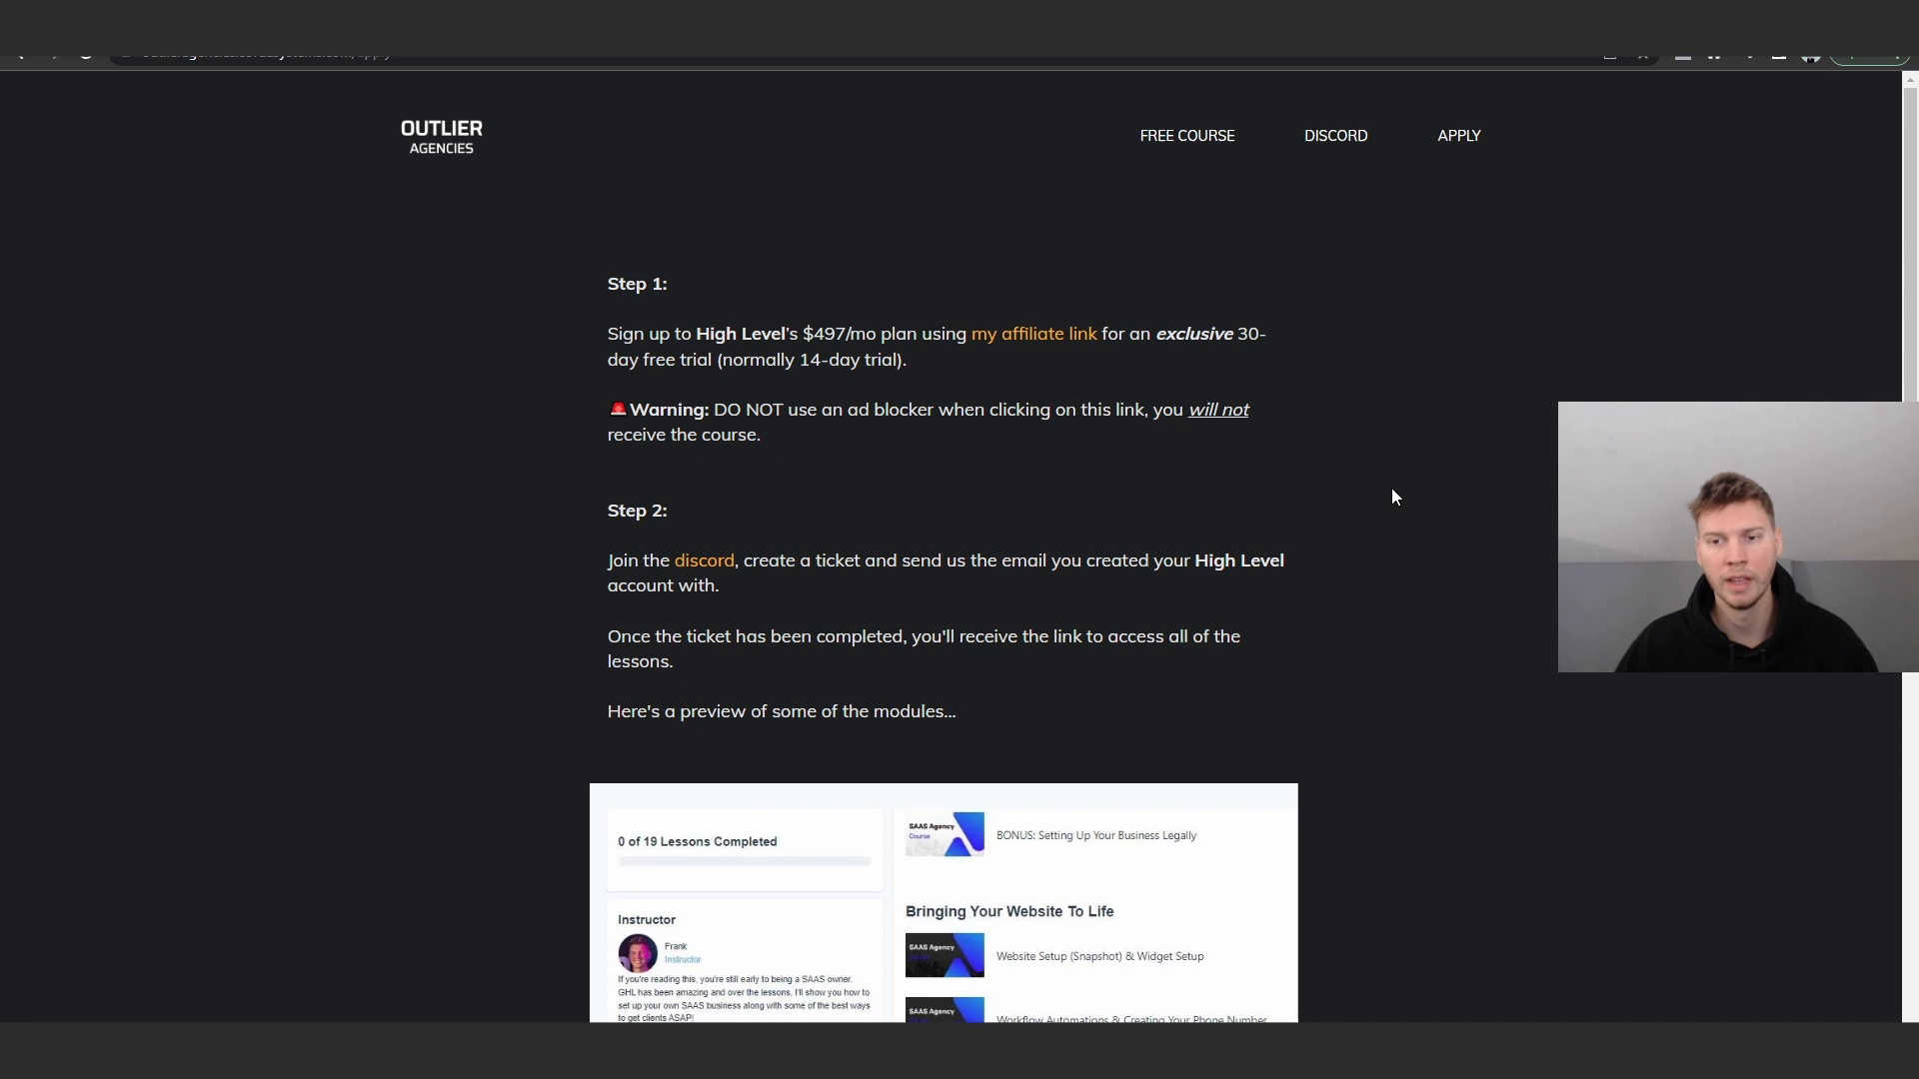
{"action": "mouse_move", "coordinate": [531, 225]}
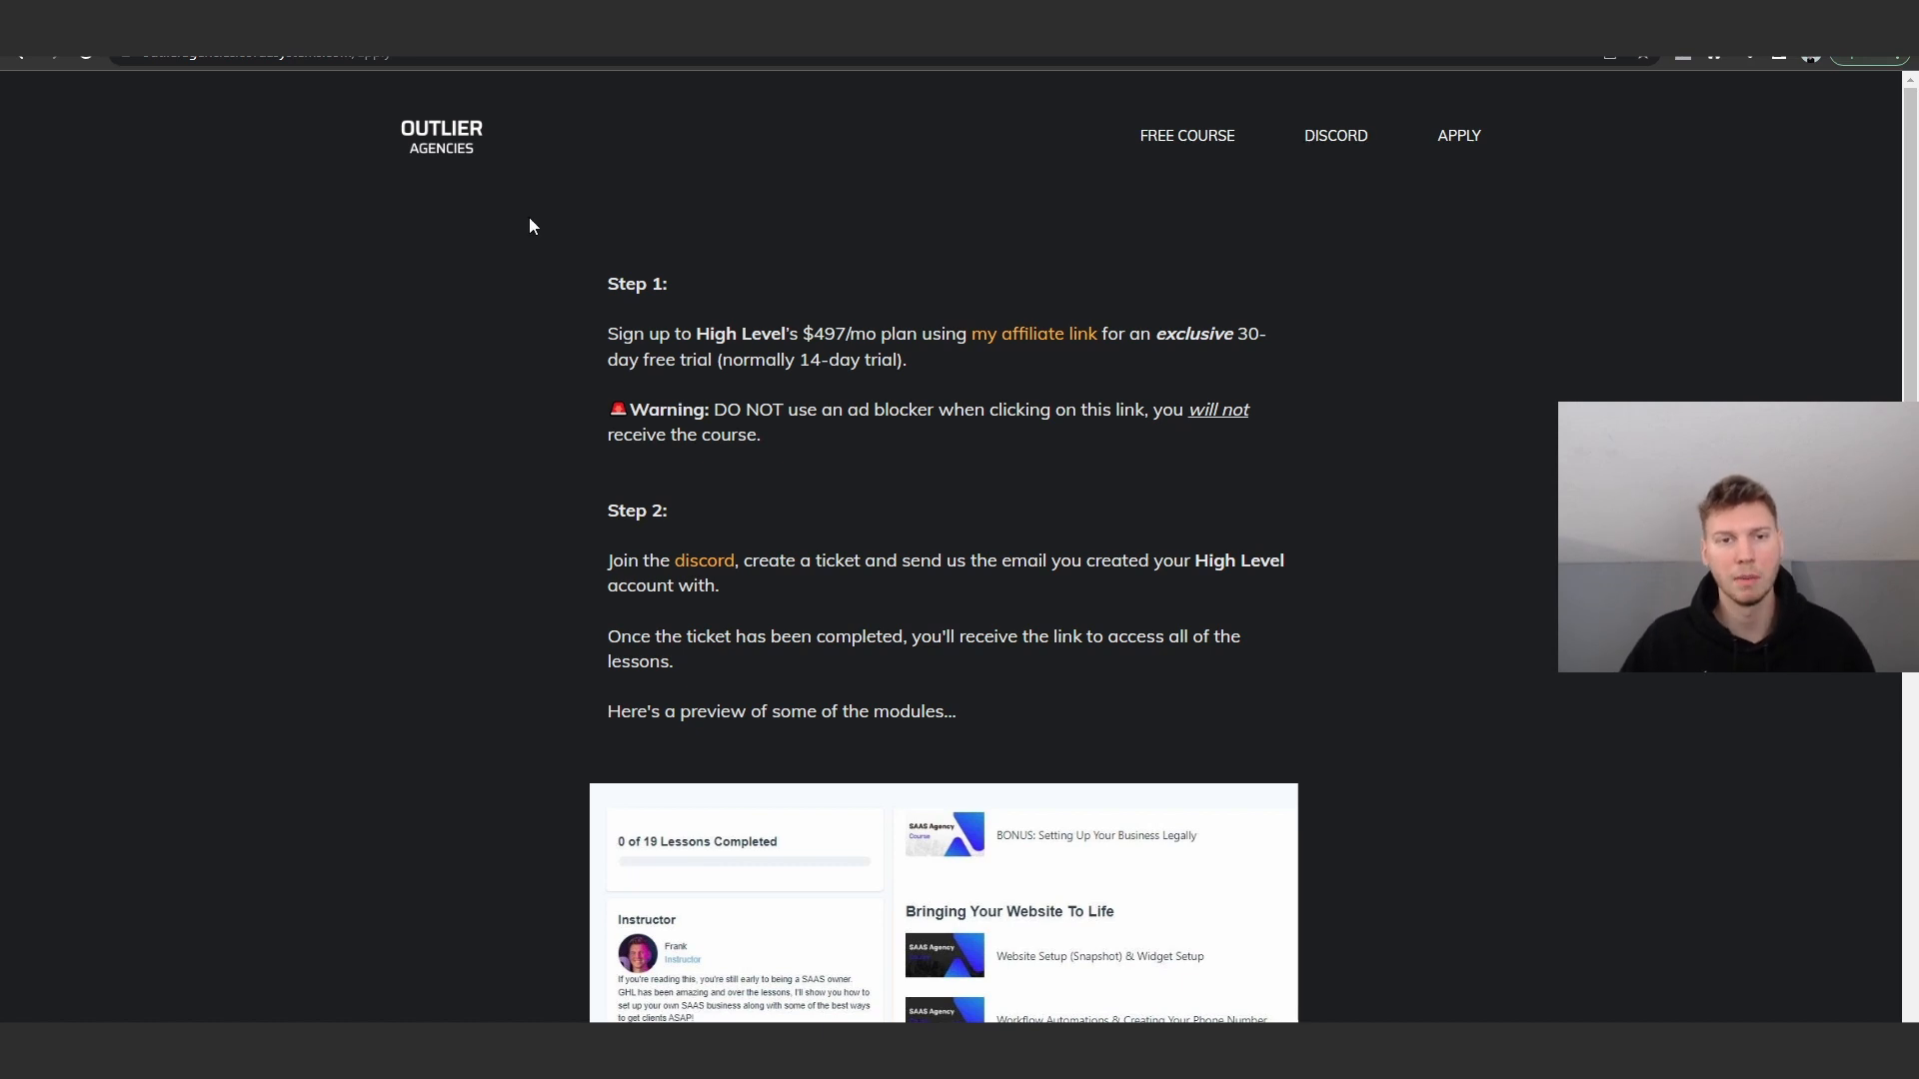